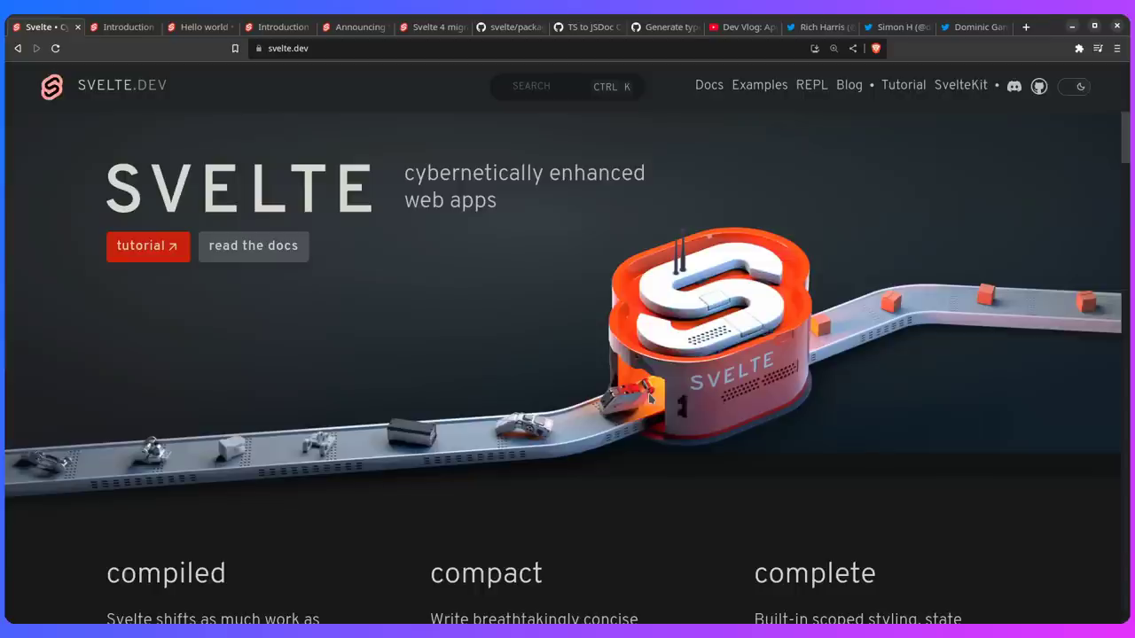
mouse_move(541, 352)
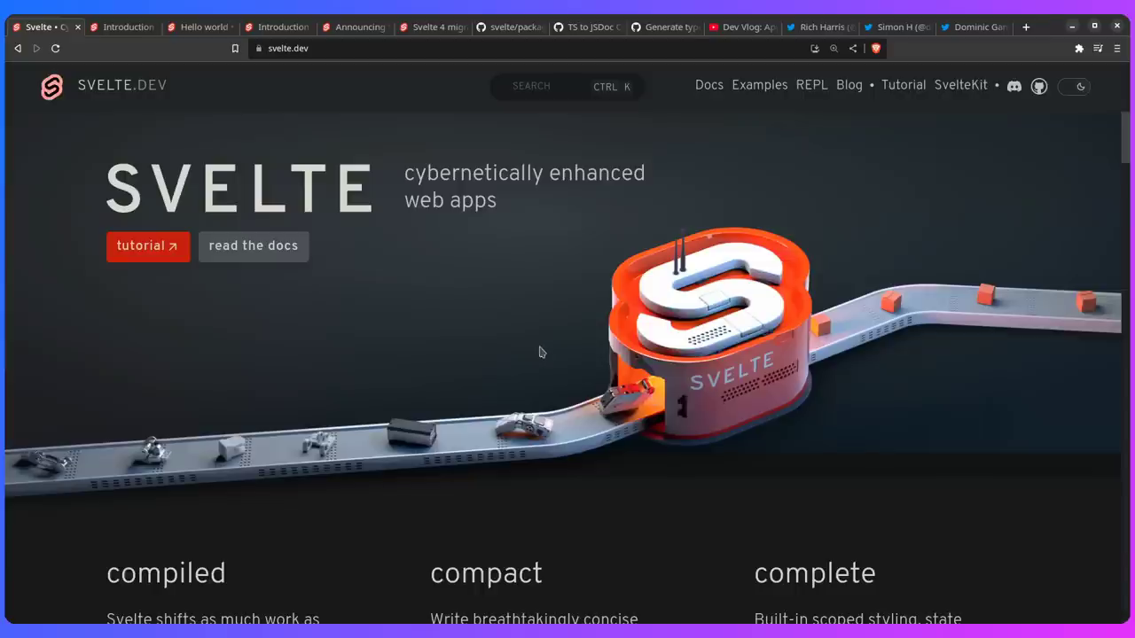
Skim the docs Introduction page, then switch to the Hello world REPL example.
left_click(708, 85)
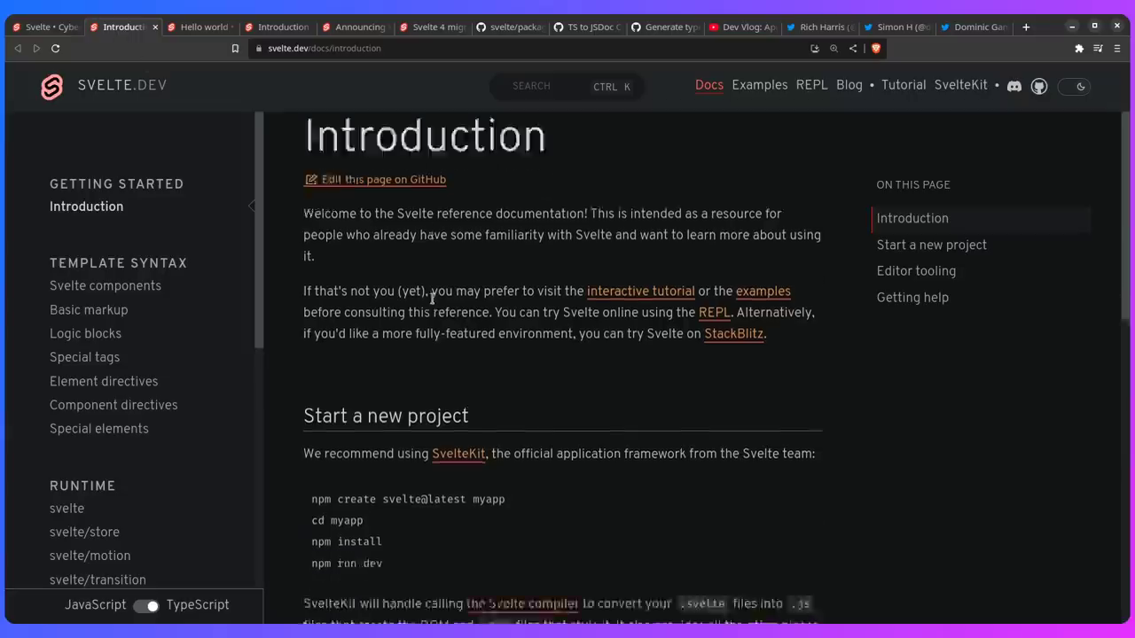
scroll("down", 3)
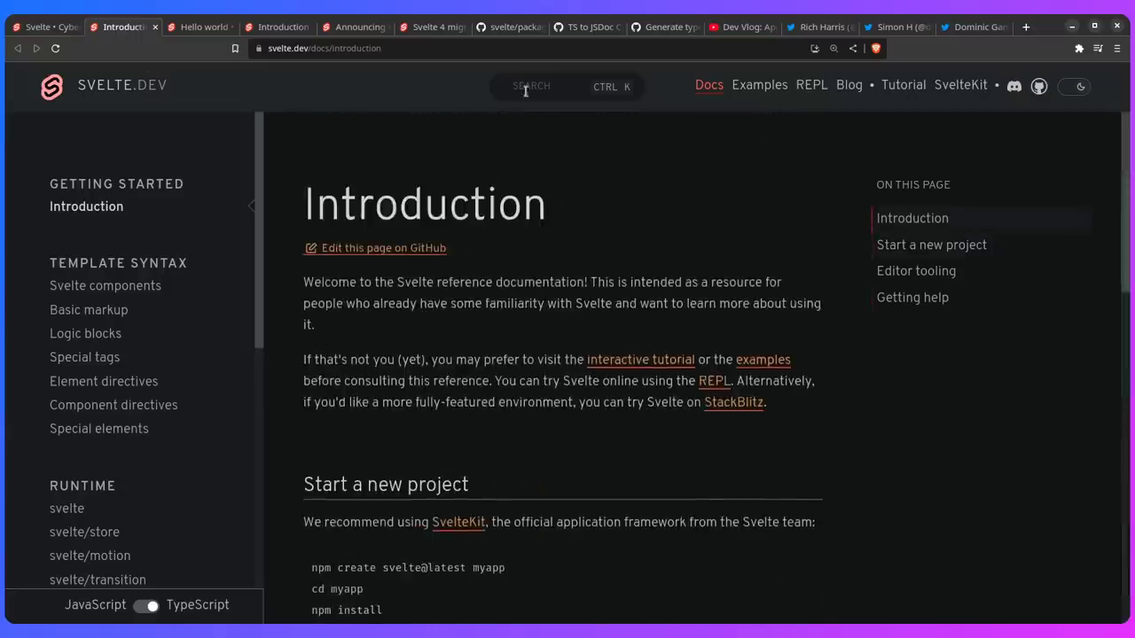
mouse_move(703, 177)
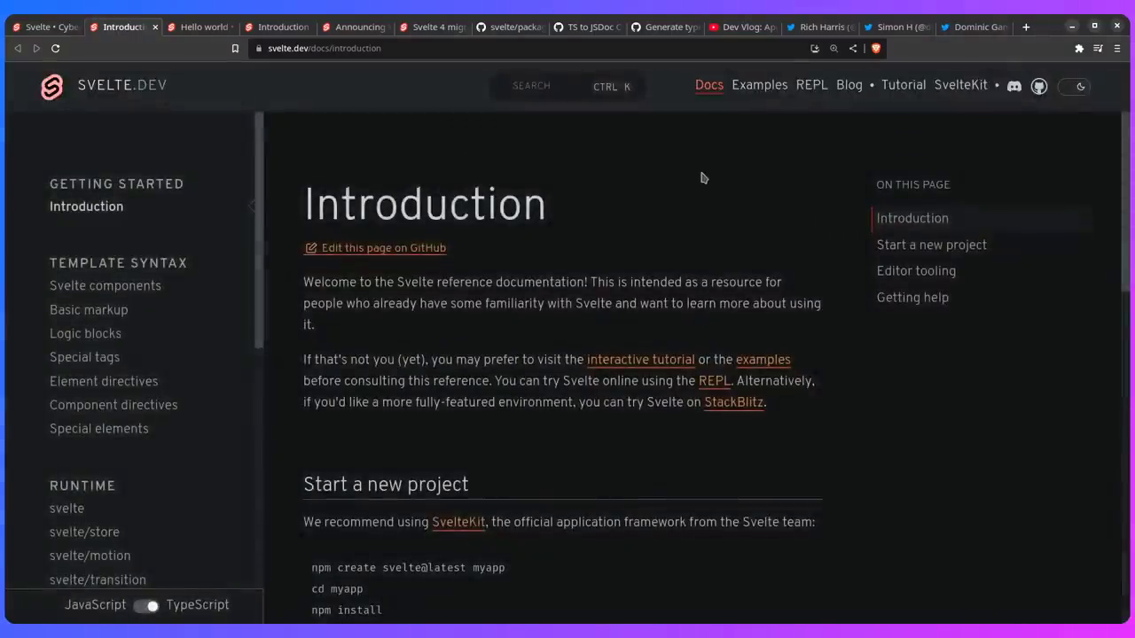
left_click(199, 26)
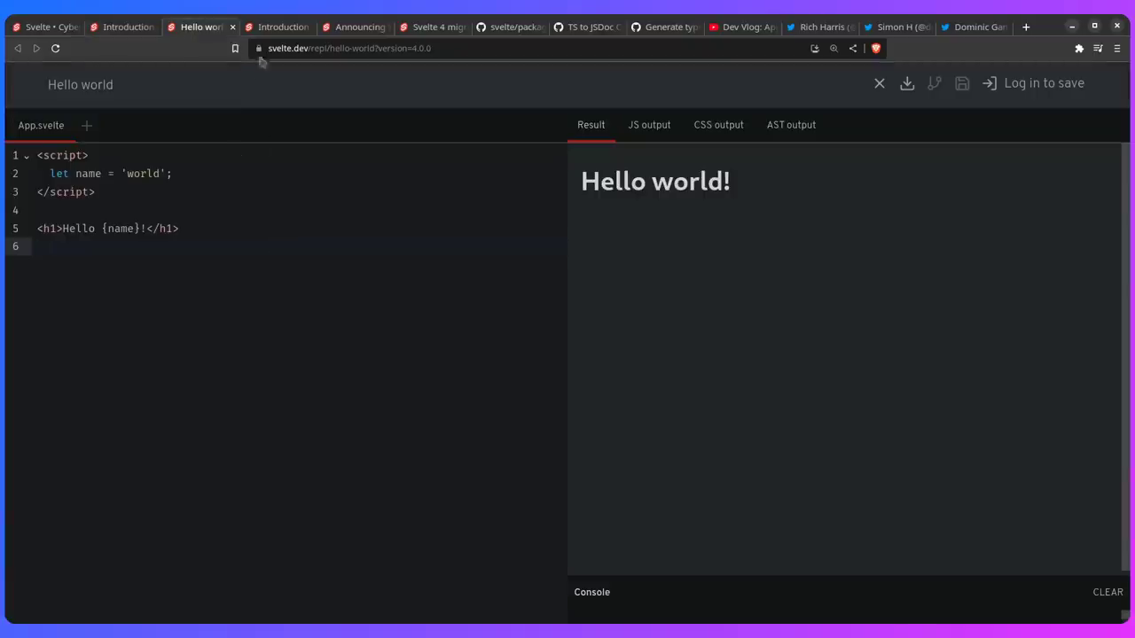
Open the learn.svelte.dev Welcome to Svelte lesson and expand its Parts 1–4 contents.
left_click(277, 26)
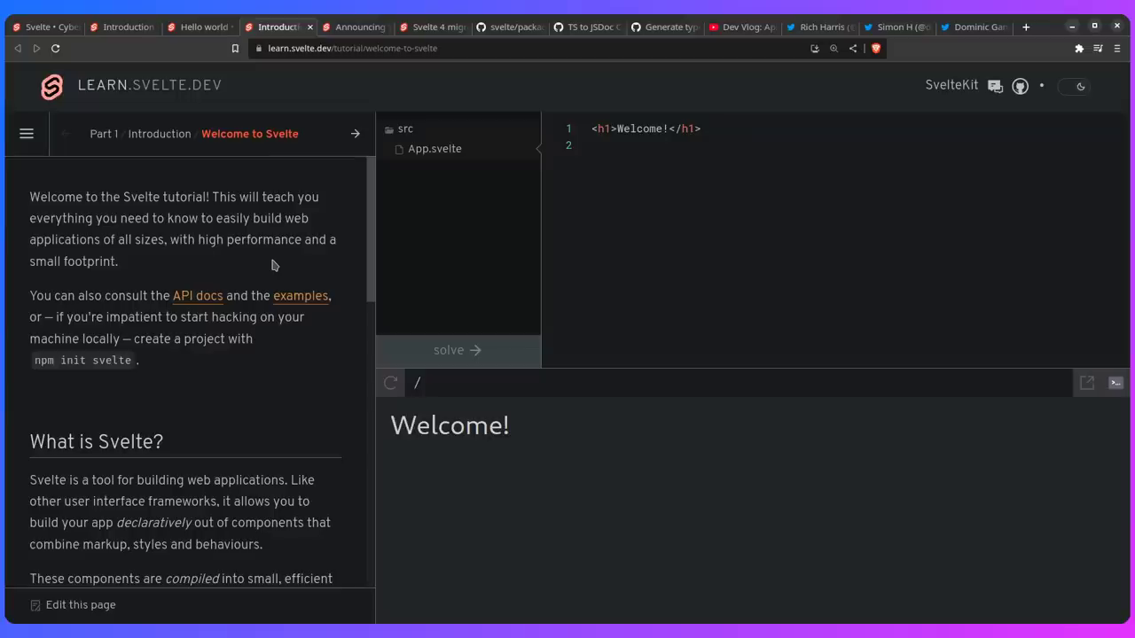
left_click(25, 133)
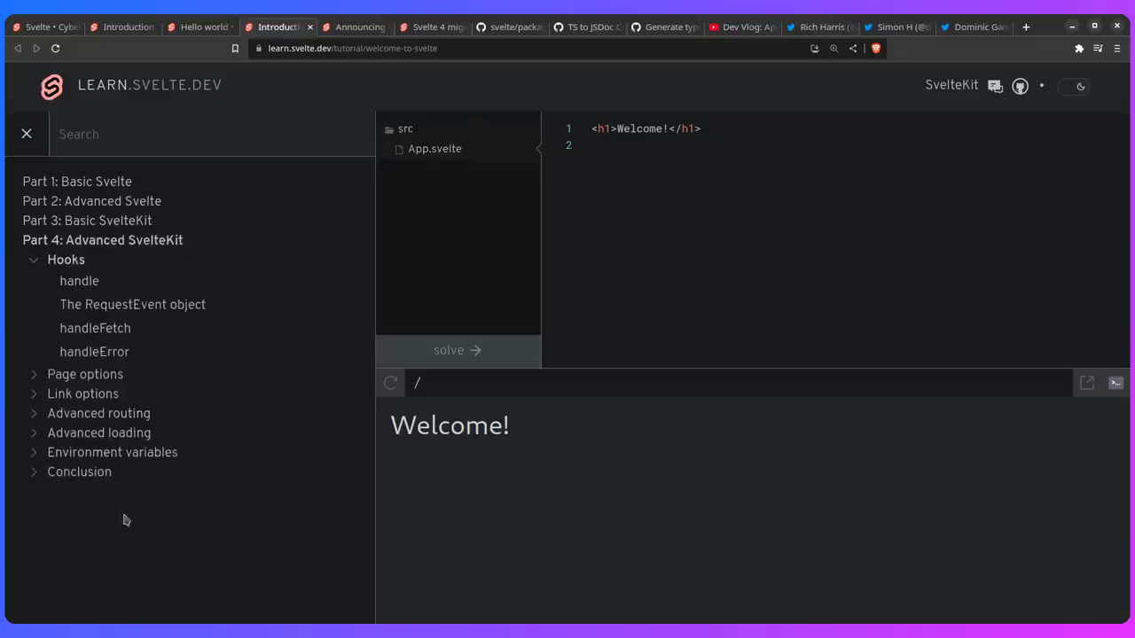
mouse_move(133, 523)
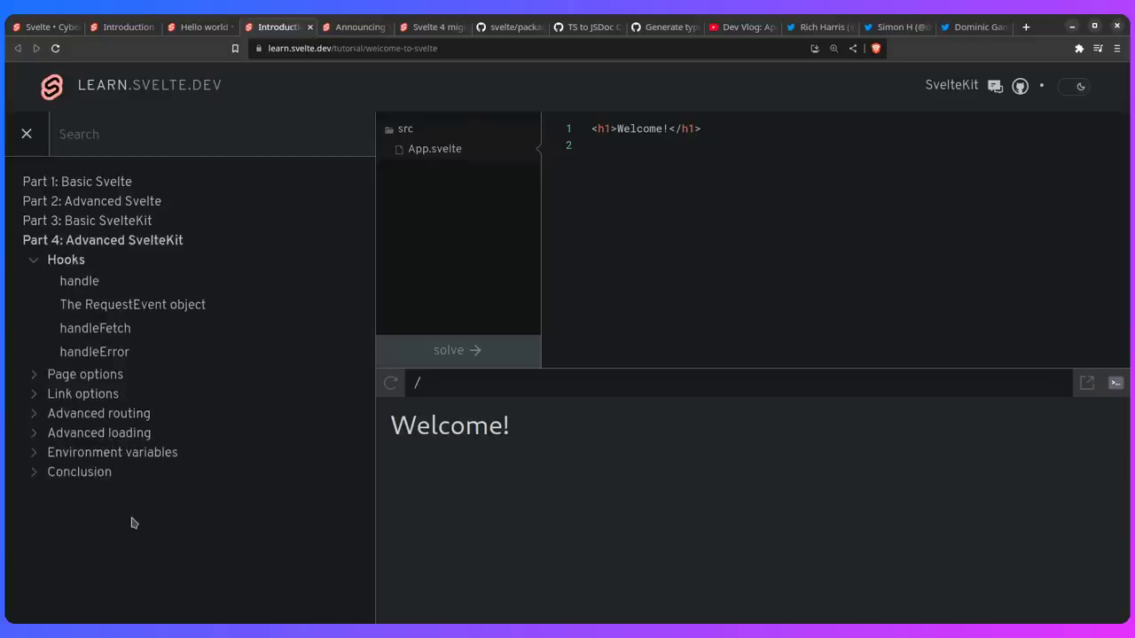
mouse_move(217, 479)
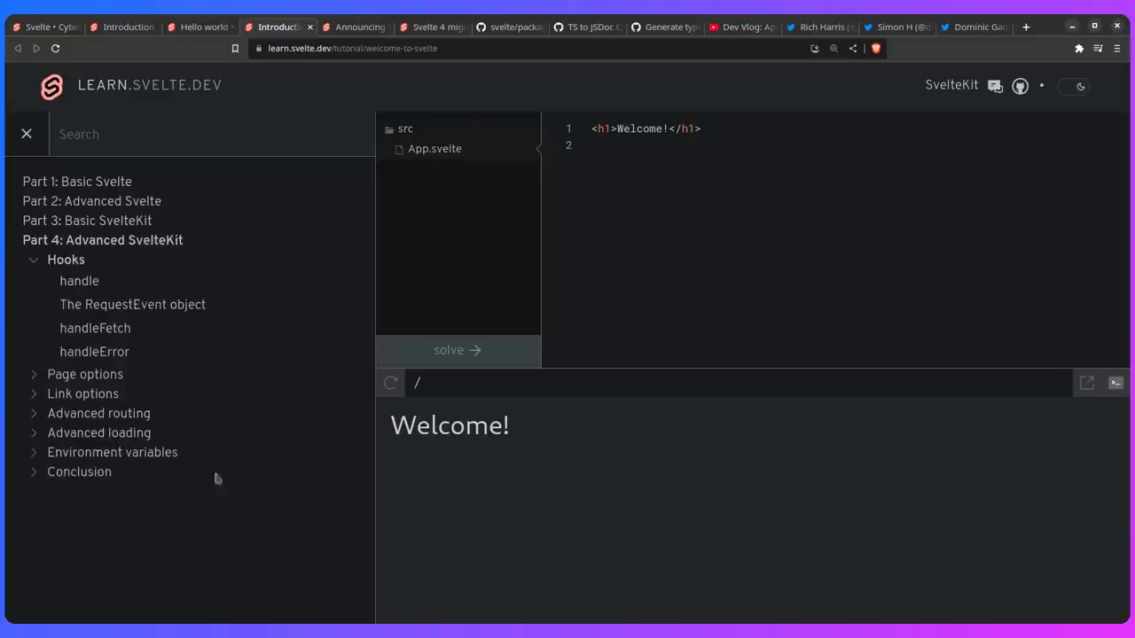
Open the Announcing Svelte 4 post and scroll to What's new > Performance.
left_click(354, 27)
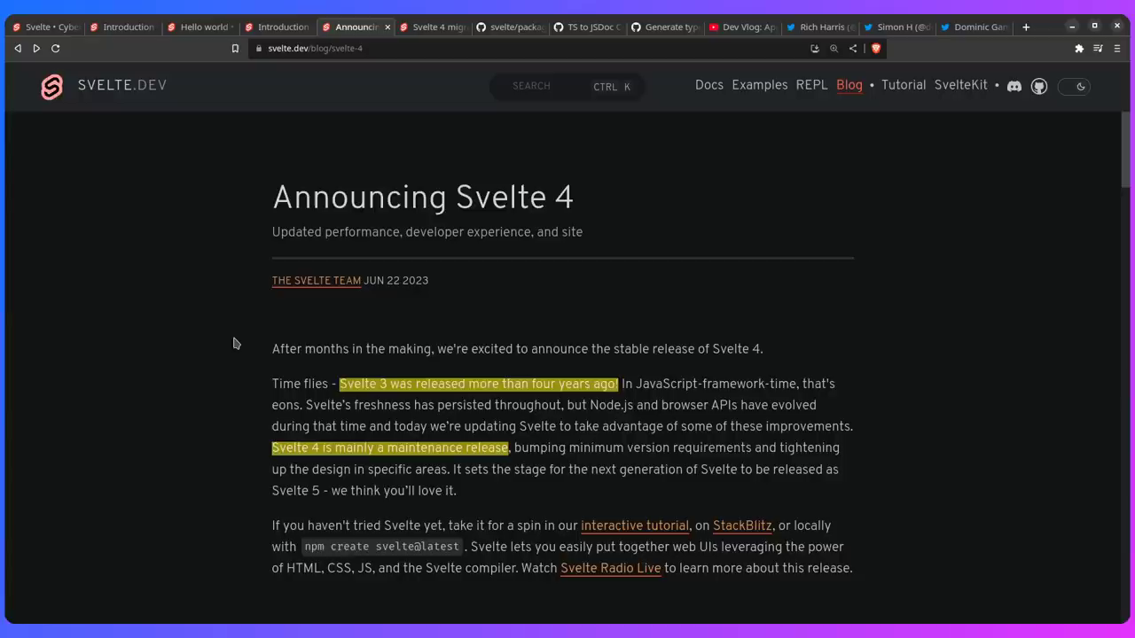
scroll("down", 3)
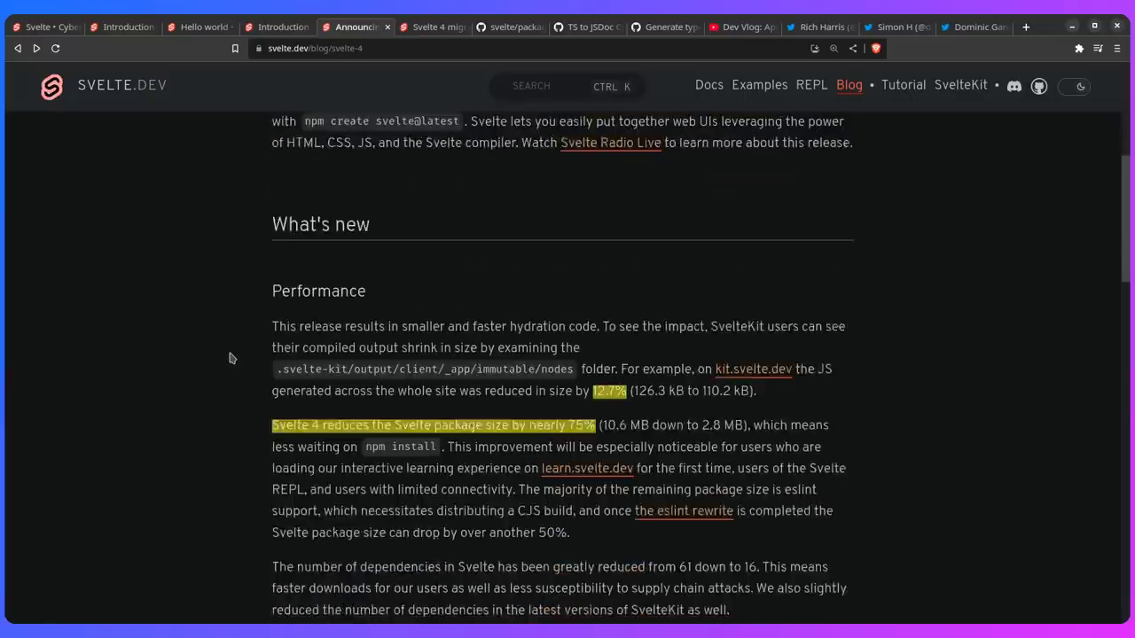
scroll("down", 3)
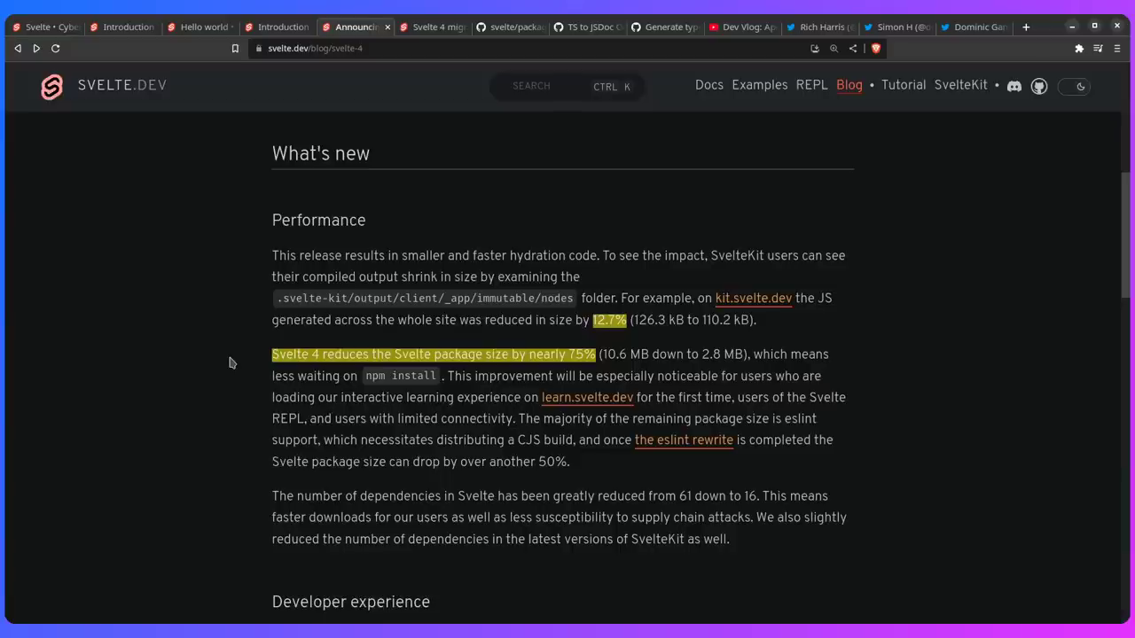
scroll("down", 3)
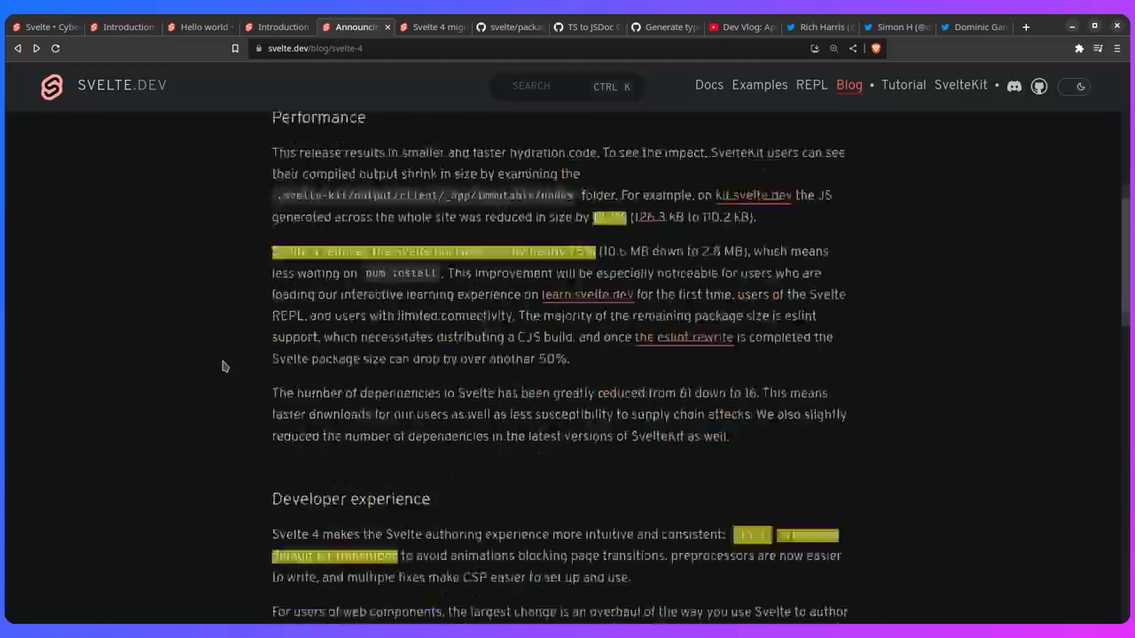
scroll("down", 3)
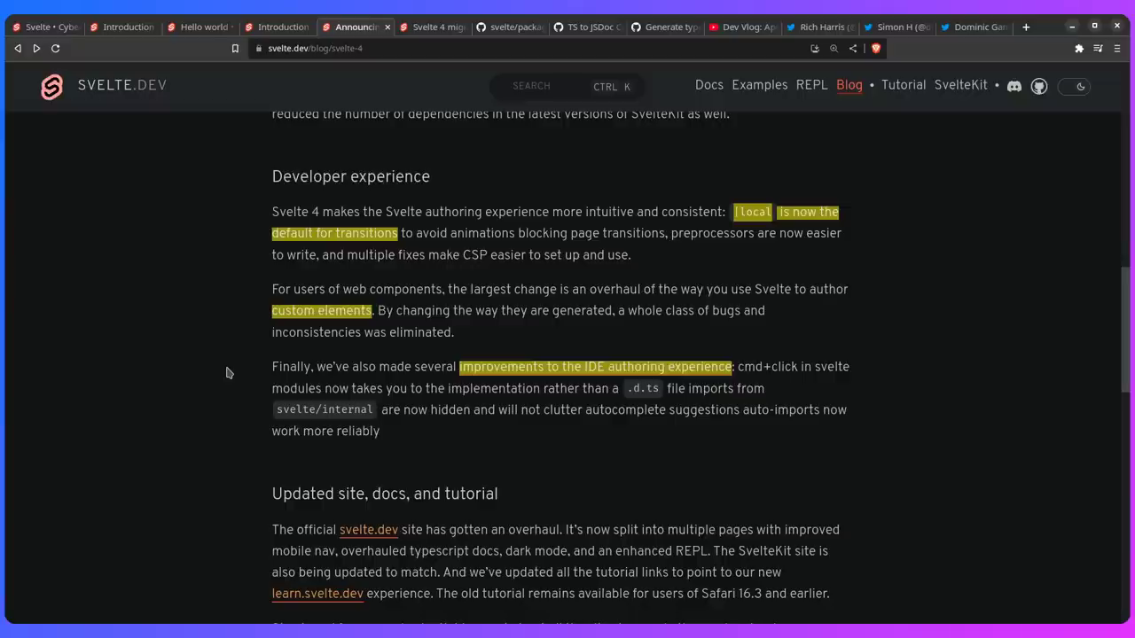
Open PR #8702 'Generate type declarations with dts-buddy' and scroll to its before-demo video.
left_click(663, 27)
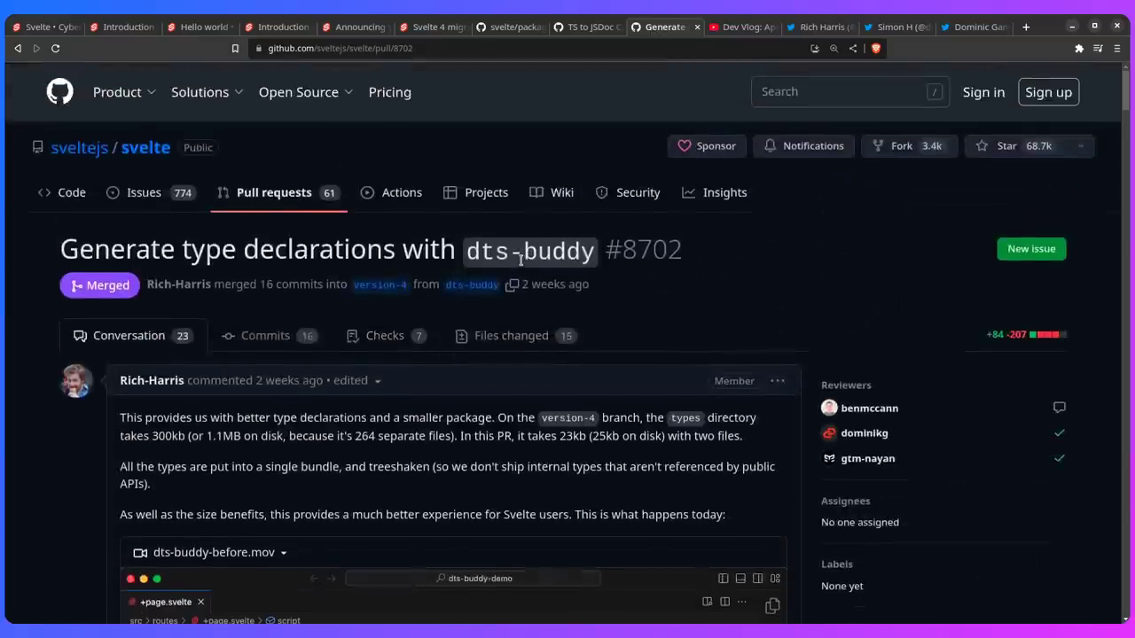
scroll("down", 3)
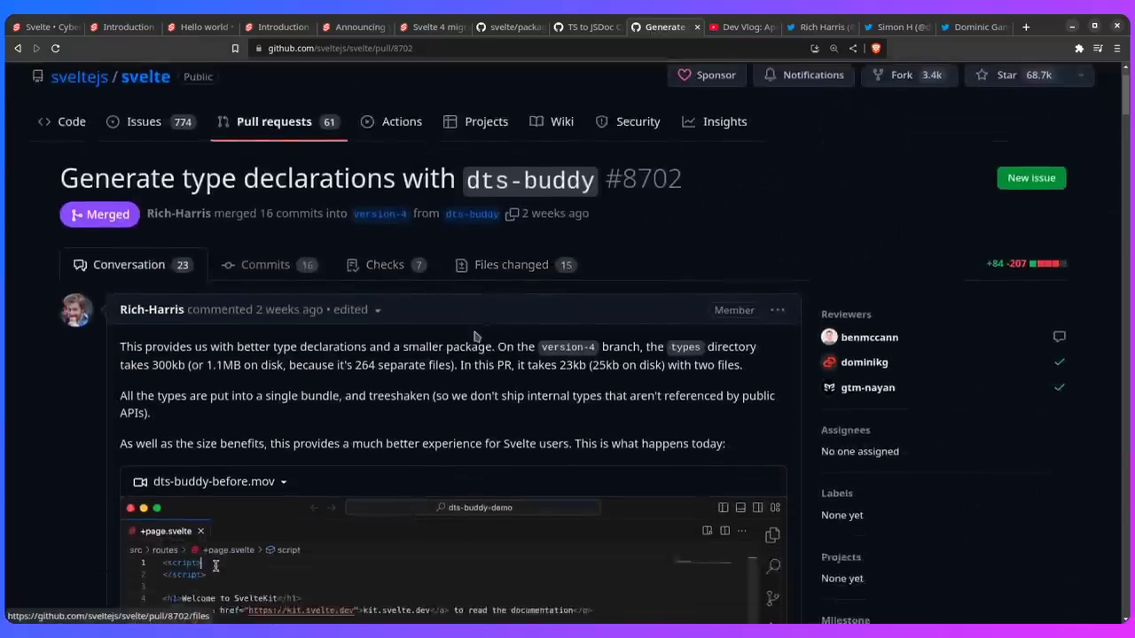
scroll("down", 3)
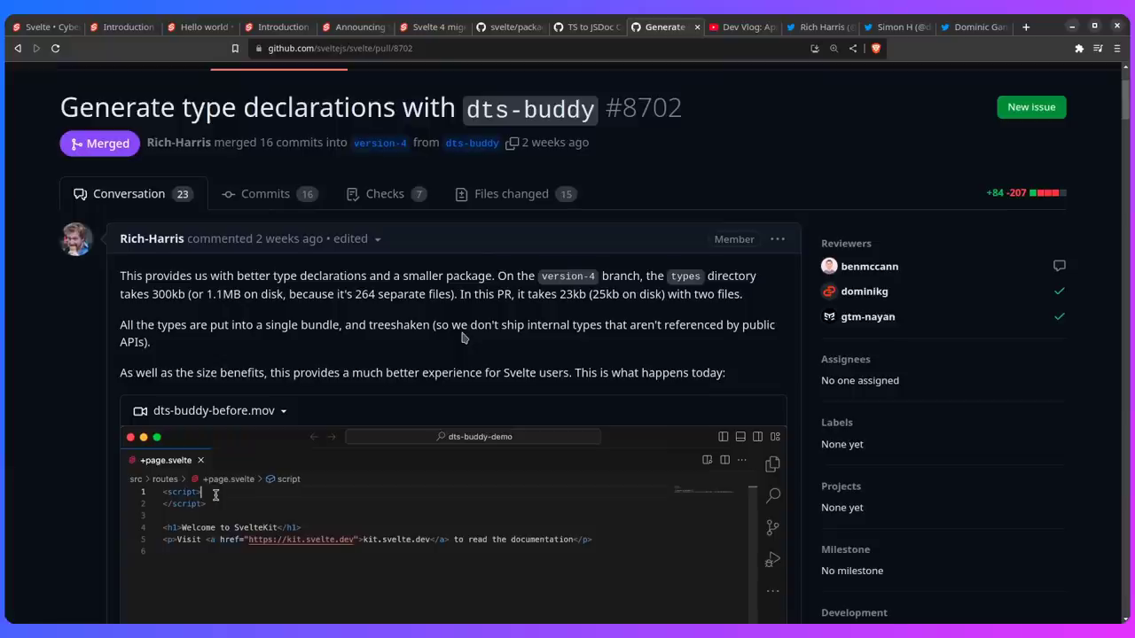
scroll("down", 3)
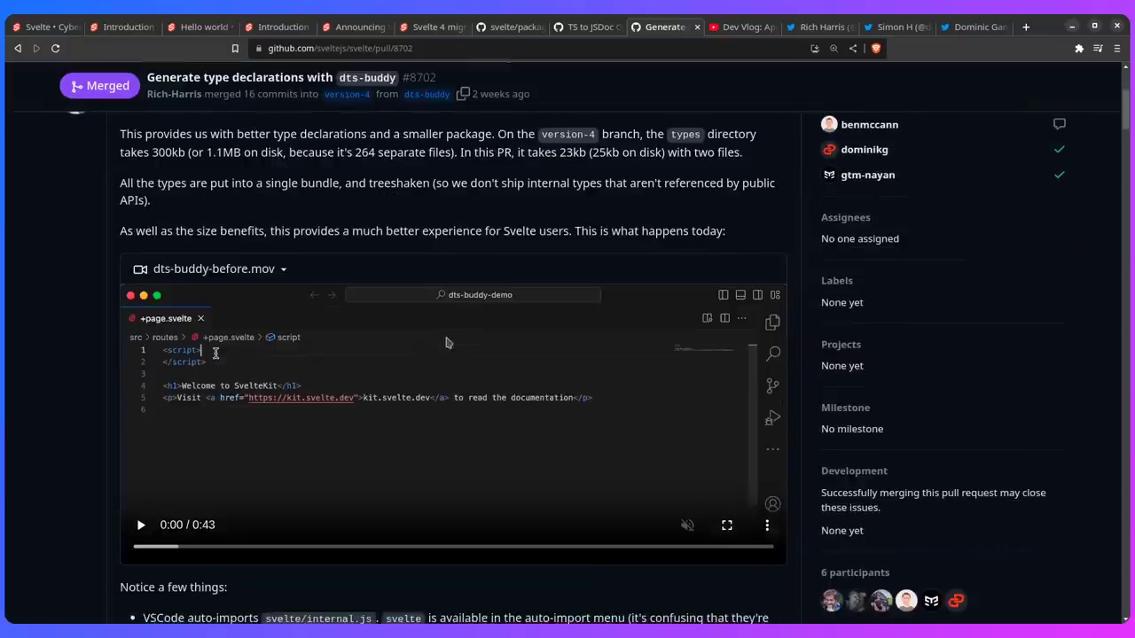
Play the dts-buddy-before.mov demo of the old auto-import behavior through to 0:43.
left_click(726, 525)
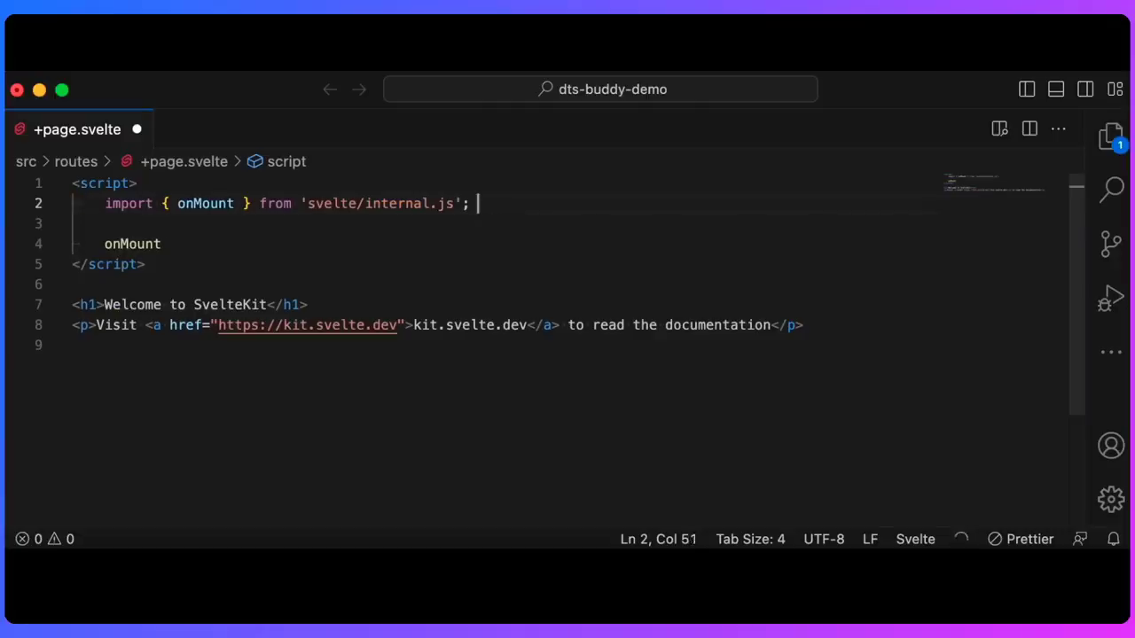
type("????")
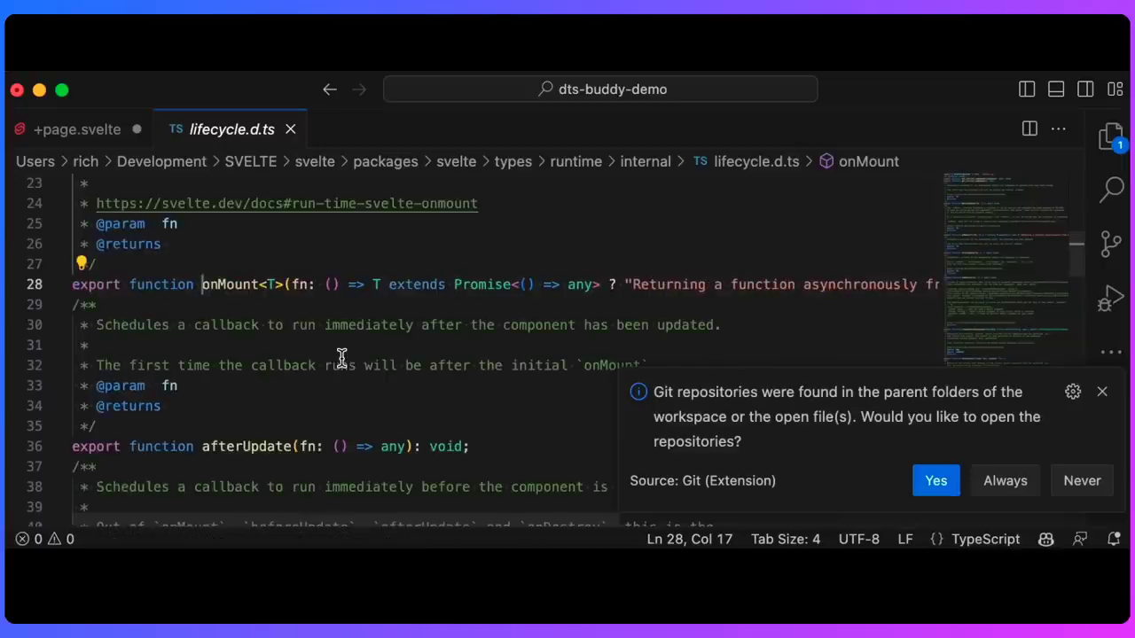
left_click(78, 128)
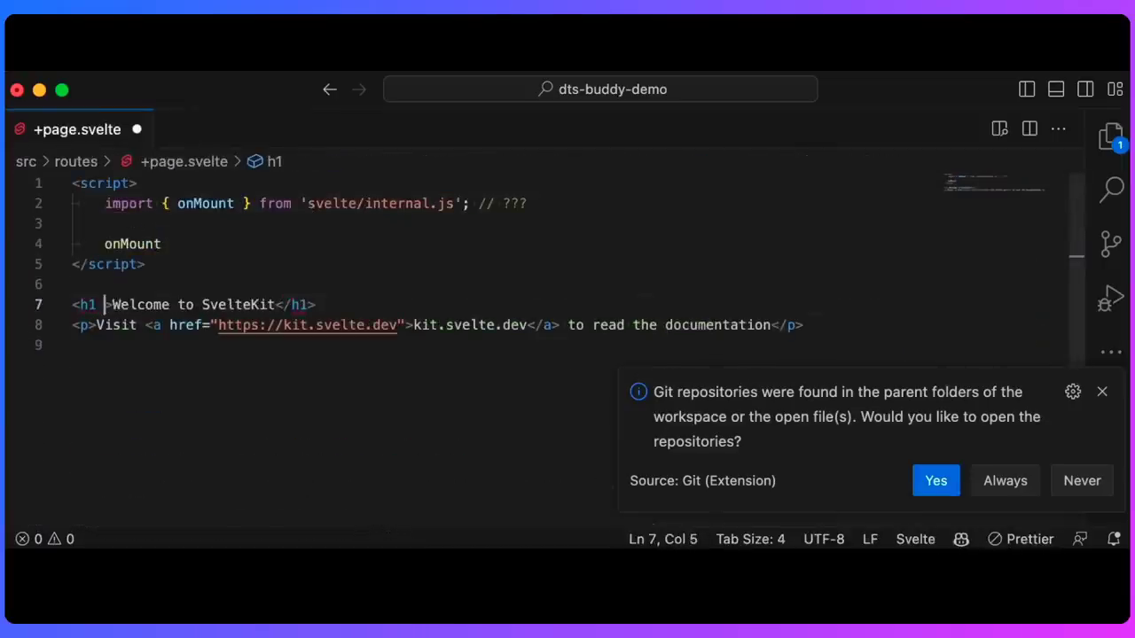
type("in:fade")
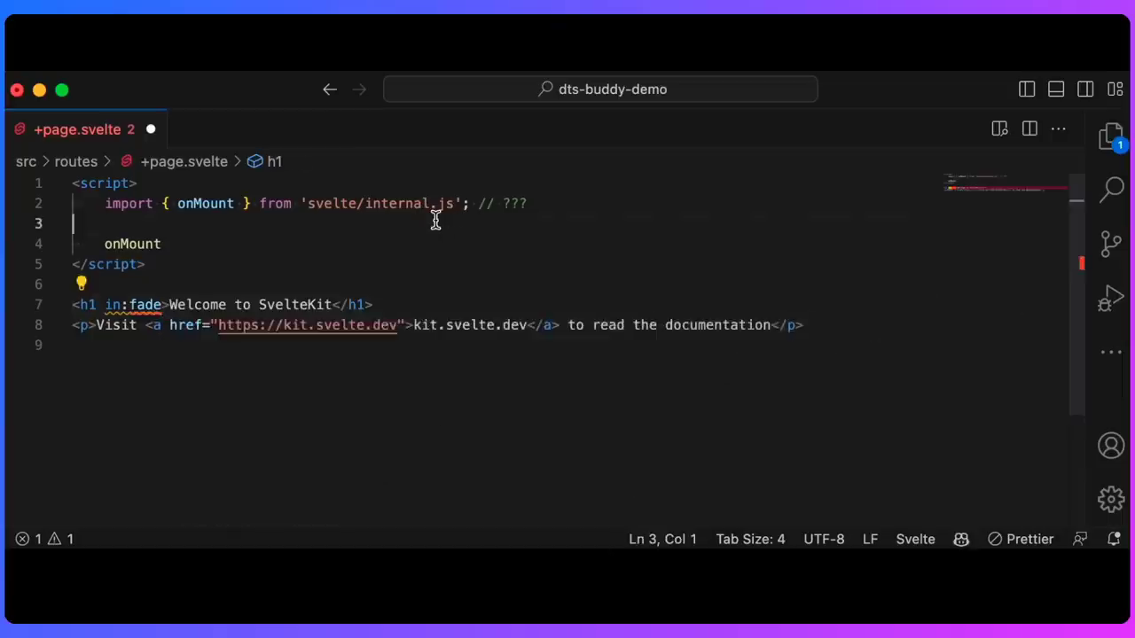
type("import { fade } from 'svelte/transition.js'; // ???")
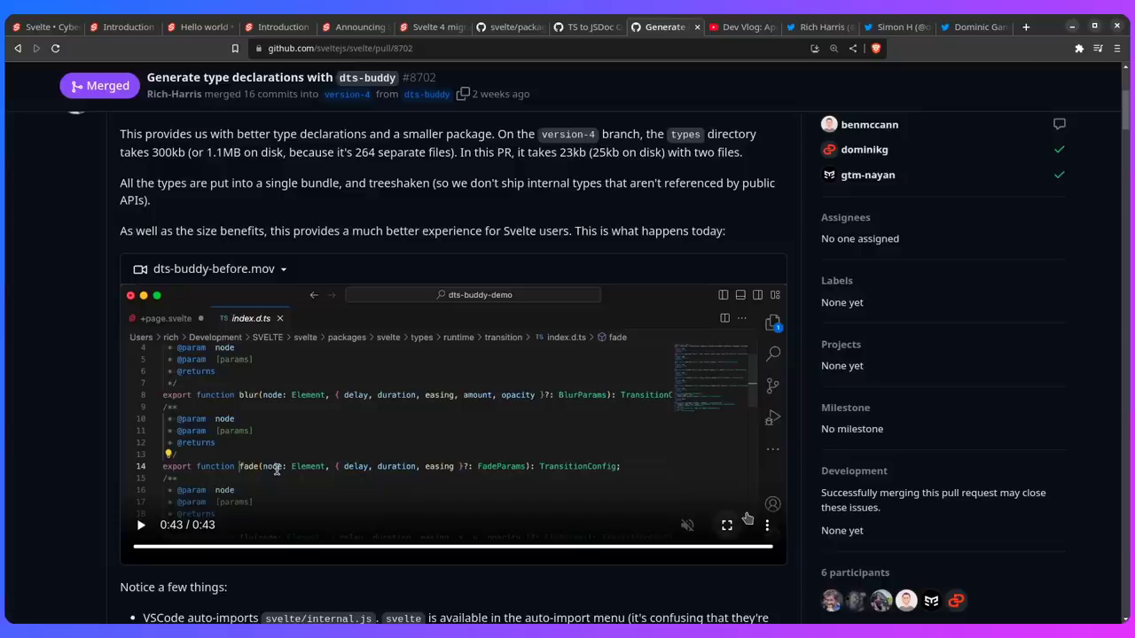
Play the dts-buddy-after.mov demo to 0:24, showing correct auto-imports from svelte.
scroll("down", 3)
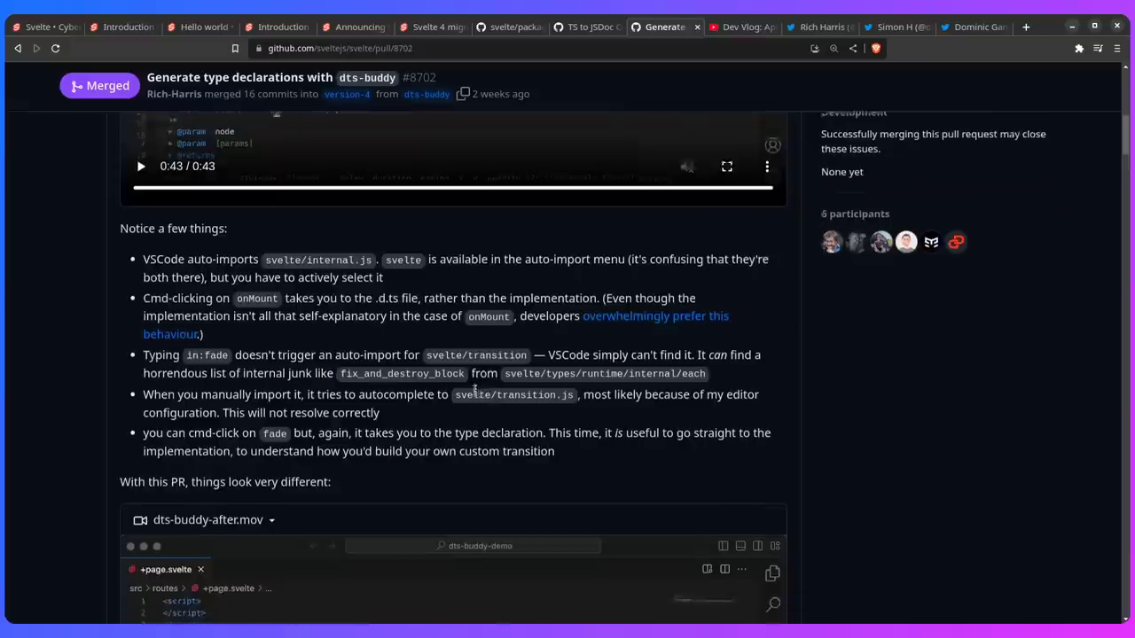
scroll("down", 3)
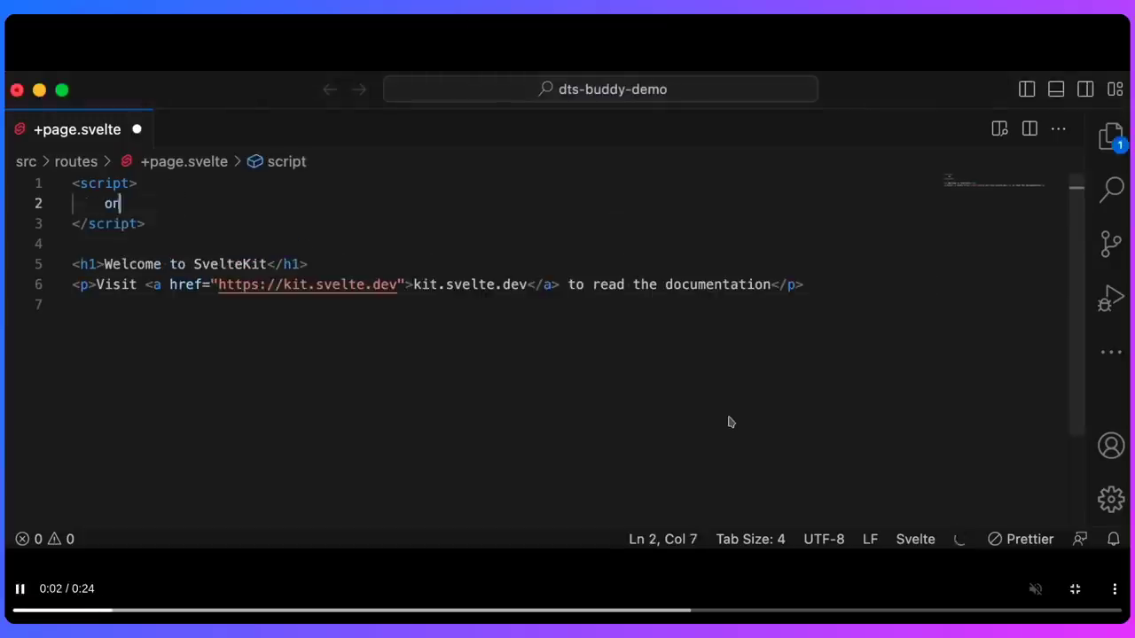
type("onMount")
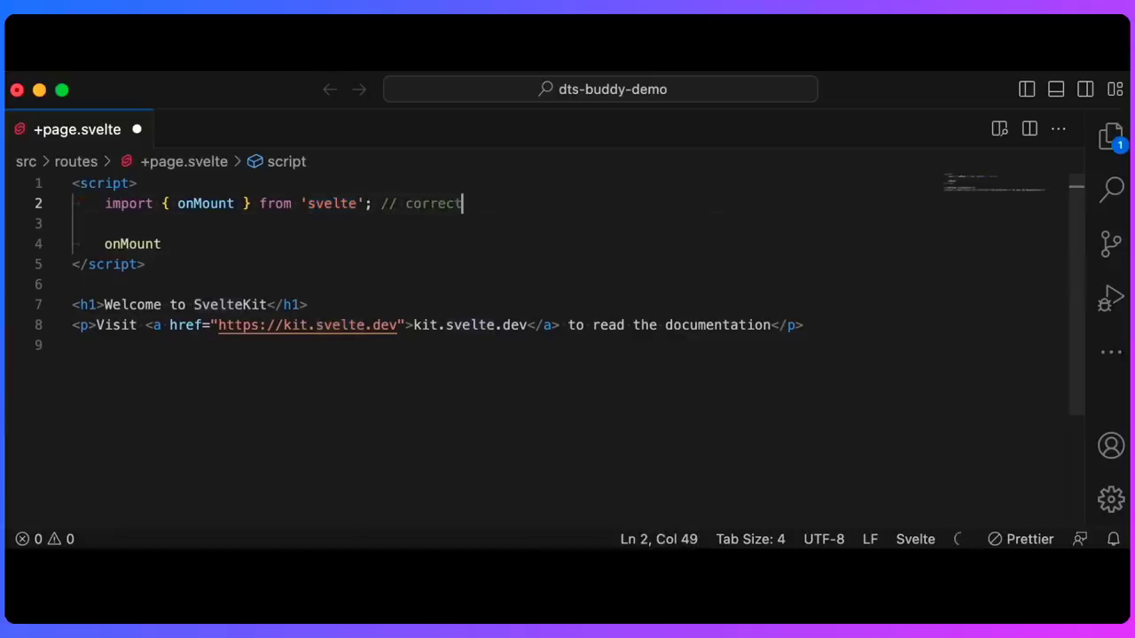
type("in:fade")
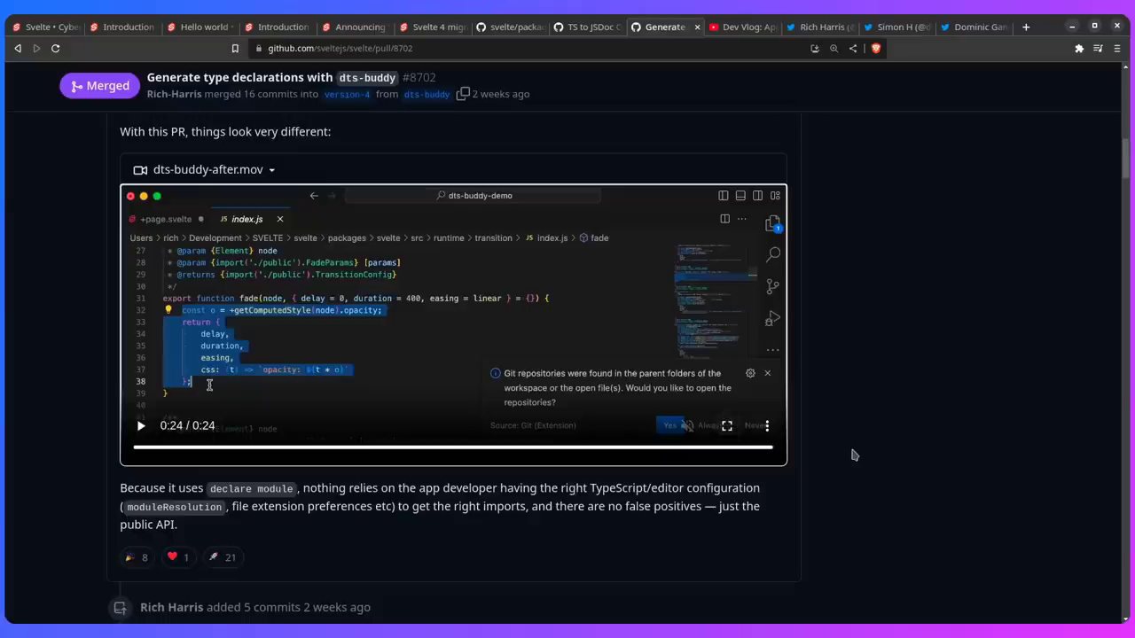
Switch to the Svelte Society Dev Vlog: April 2023 video and watch to 5:30.
left_click(740, 26)
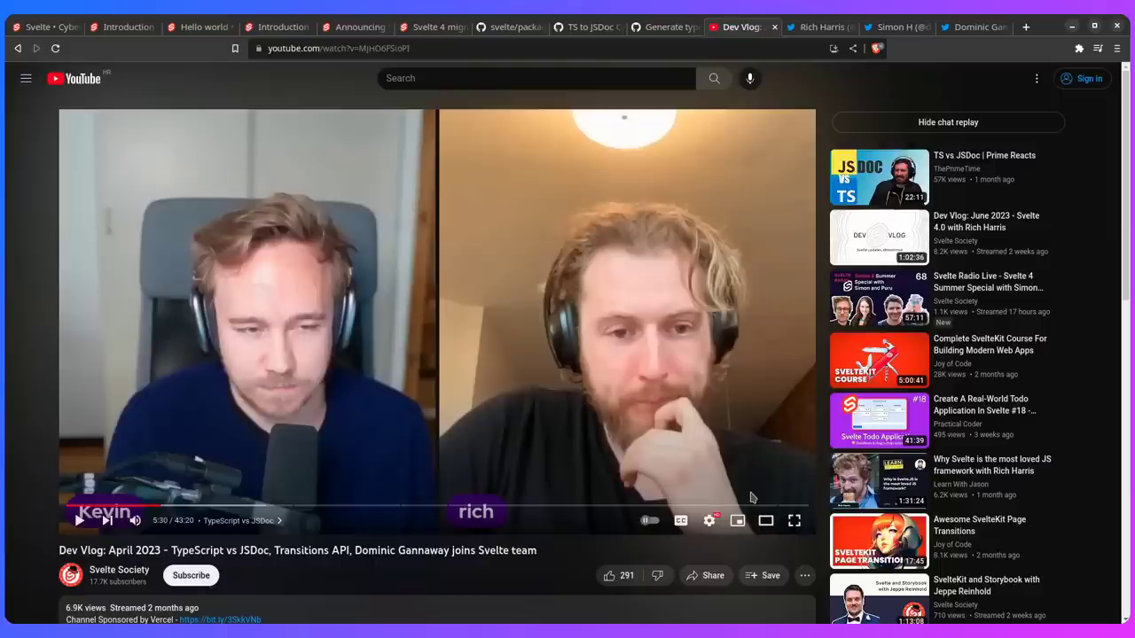
Open closed PR #8569 and scroll its transition/index.ts diff down to blur.
left_click(585, 26)
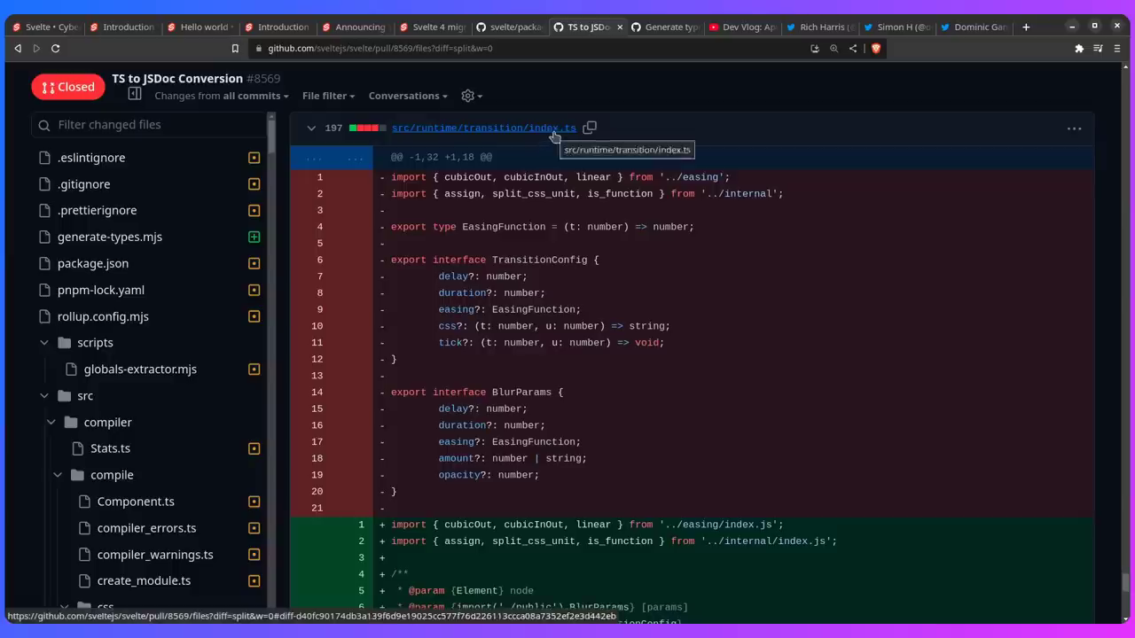
mouse_move(432, 435)
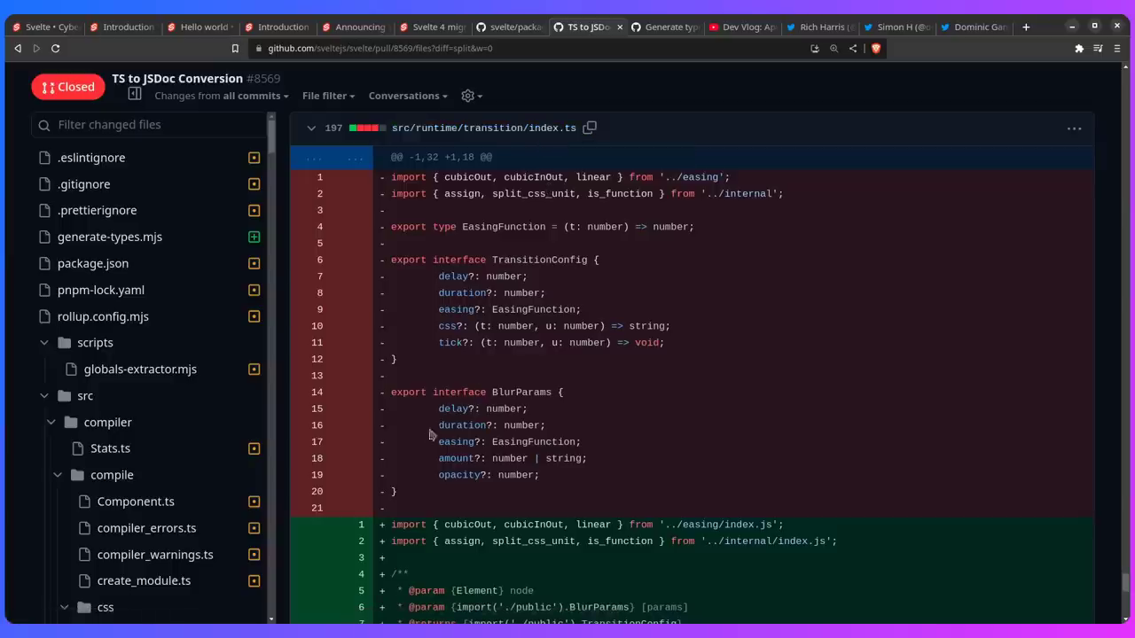
scroll("down", 3)
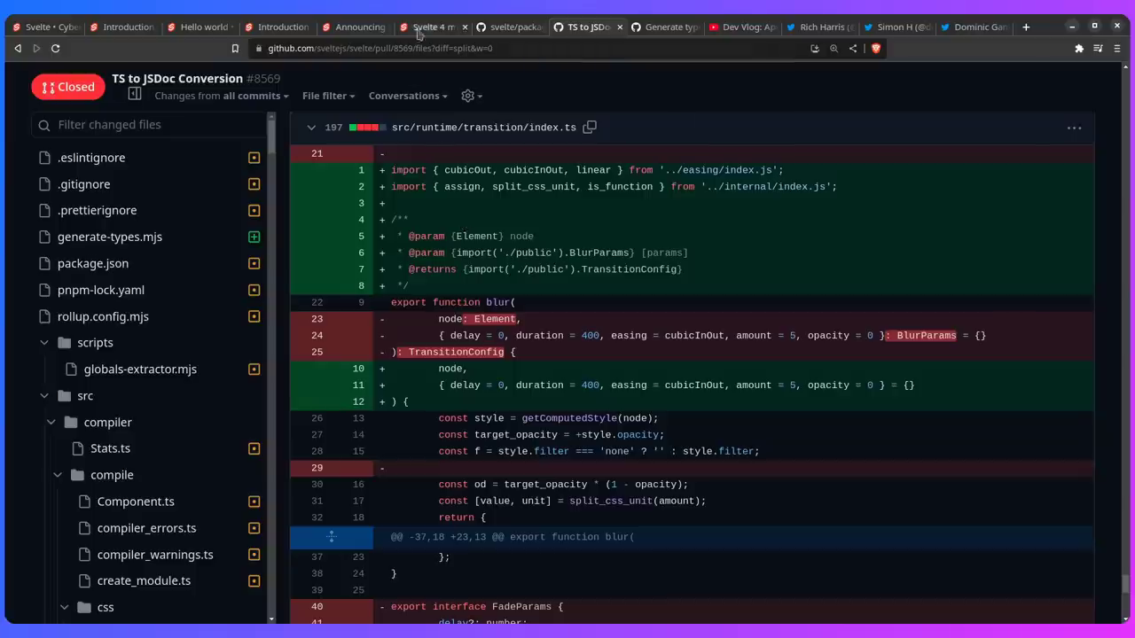
Open the Svelte 4 migration guide and read from minimum versions to Other breaking changes.
left_click(431, 27)
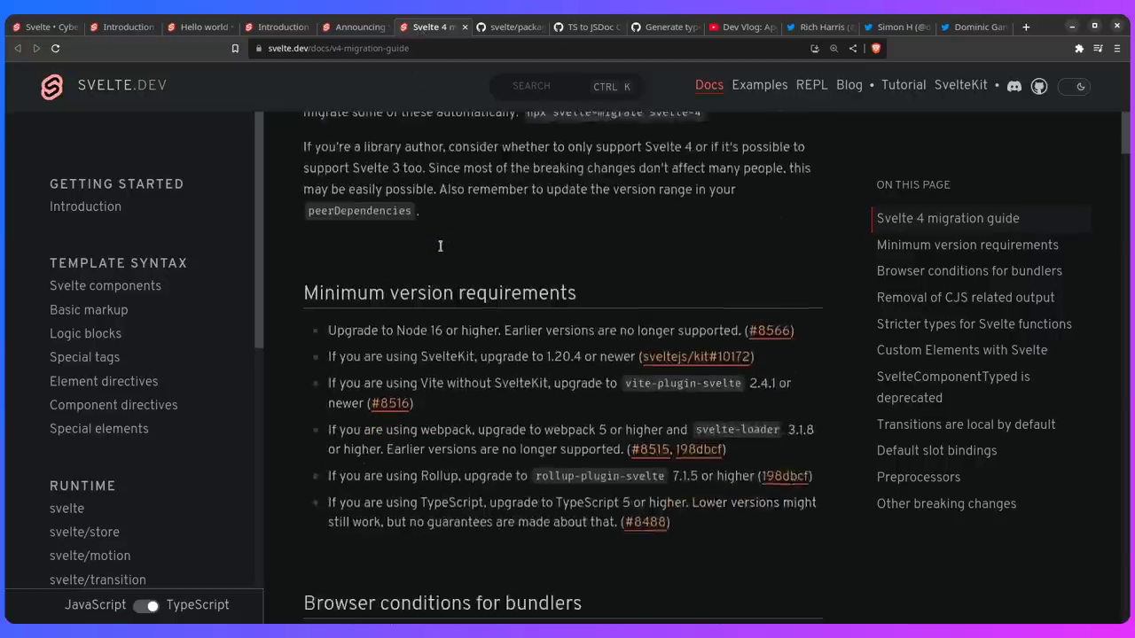
scroll("down", 3)
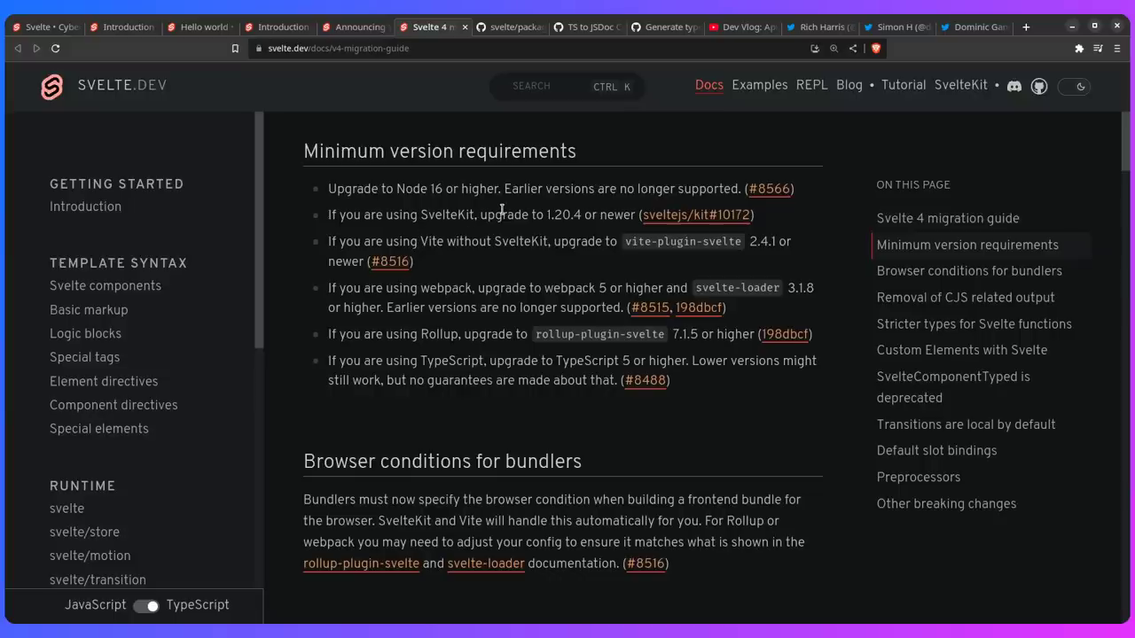
scroll("down", 3)
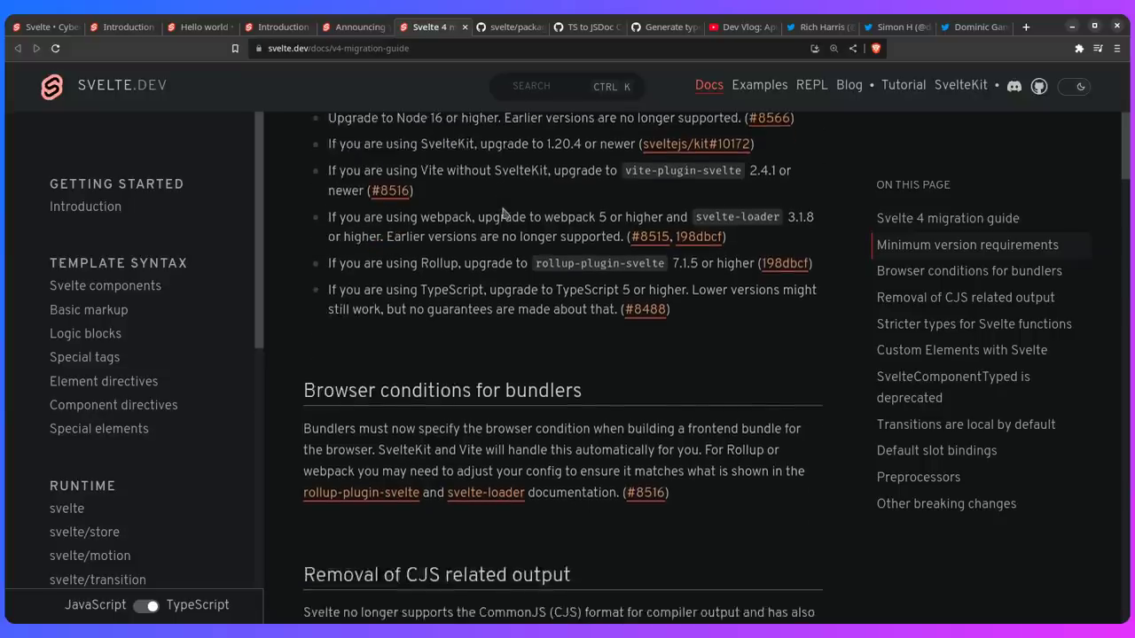
scroll("down", 3)
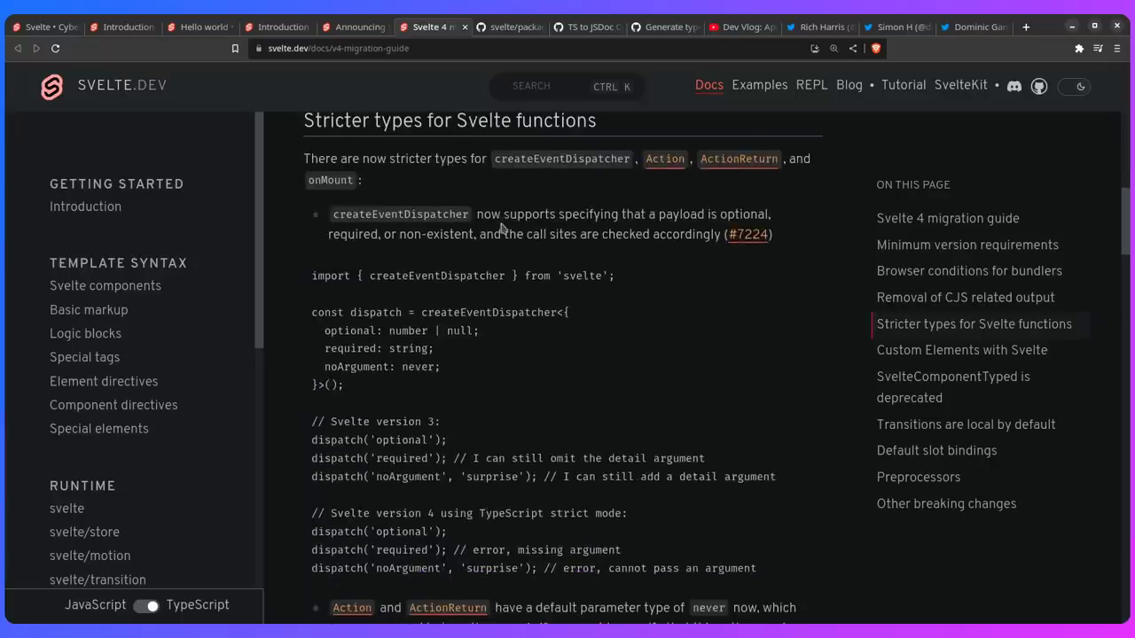
mouse_move(476, 190)
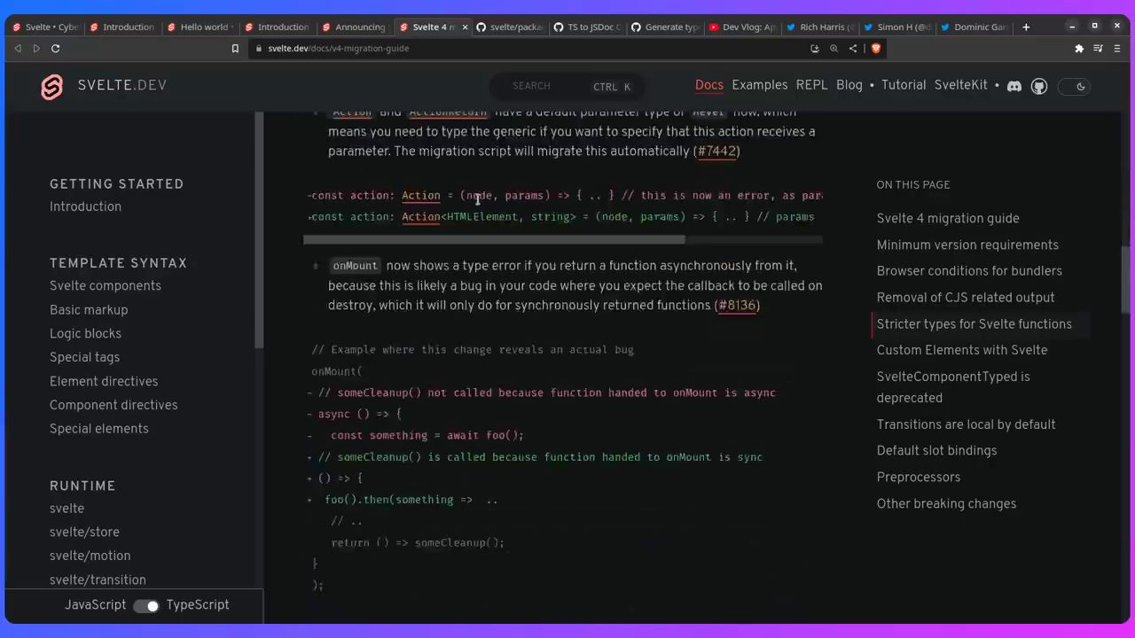
scroll("down", 3)
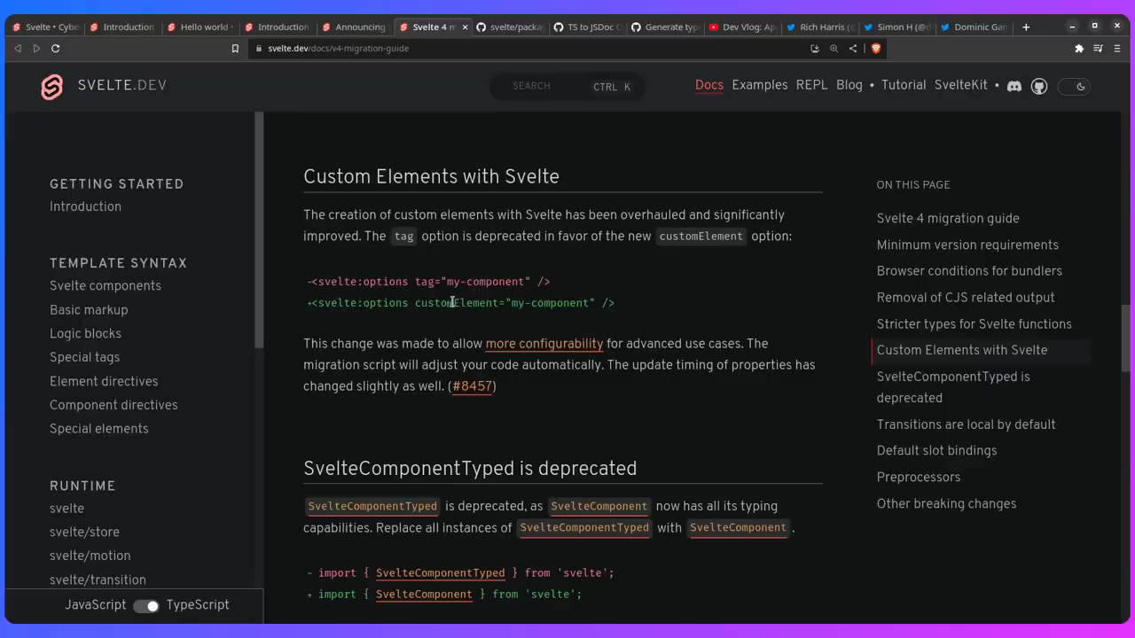
scroll("down", 3)
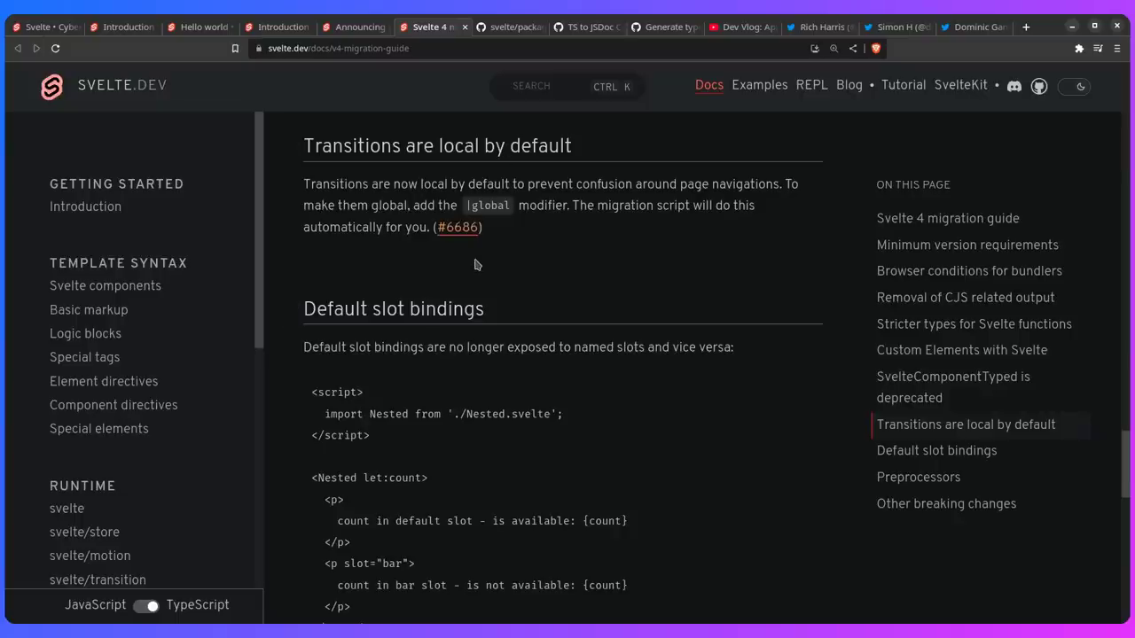
scroll("down", 3)
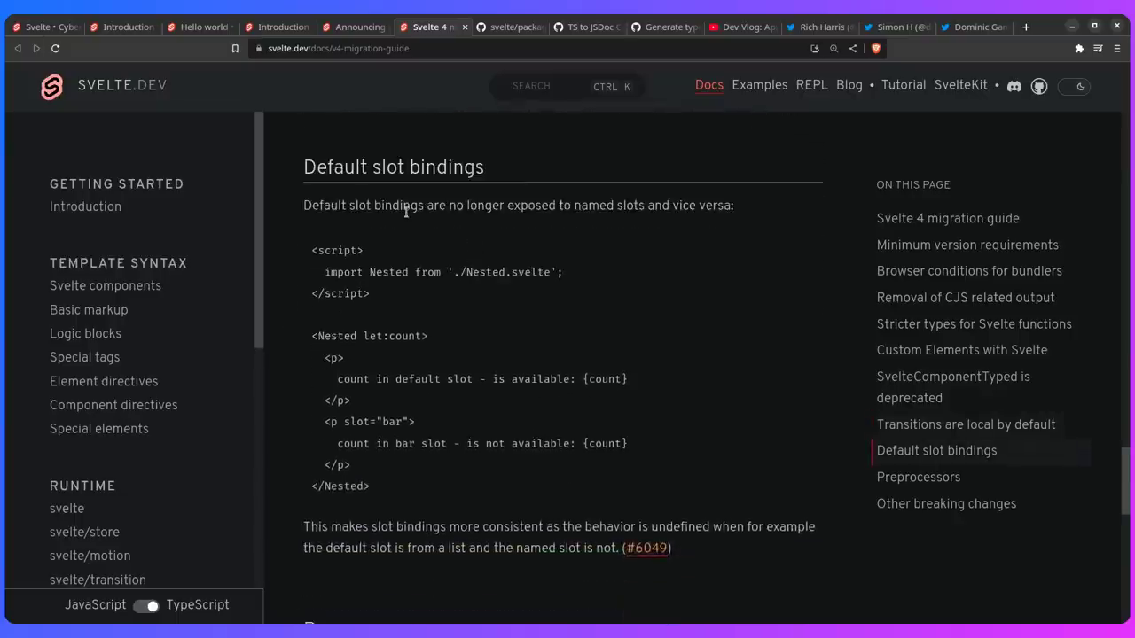
mouse_move(480, 245)
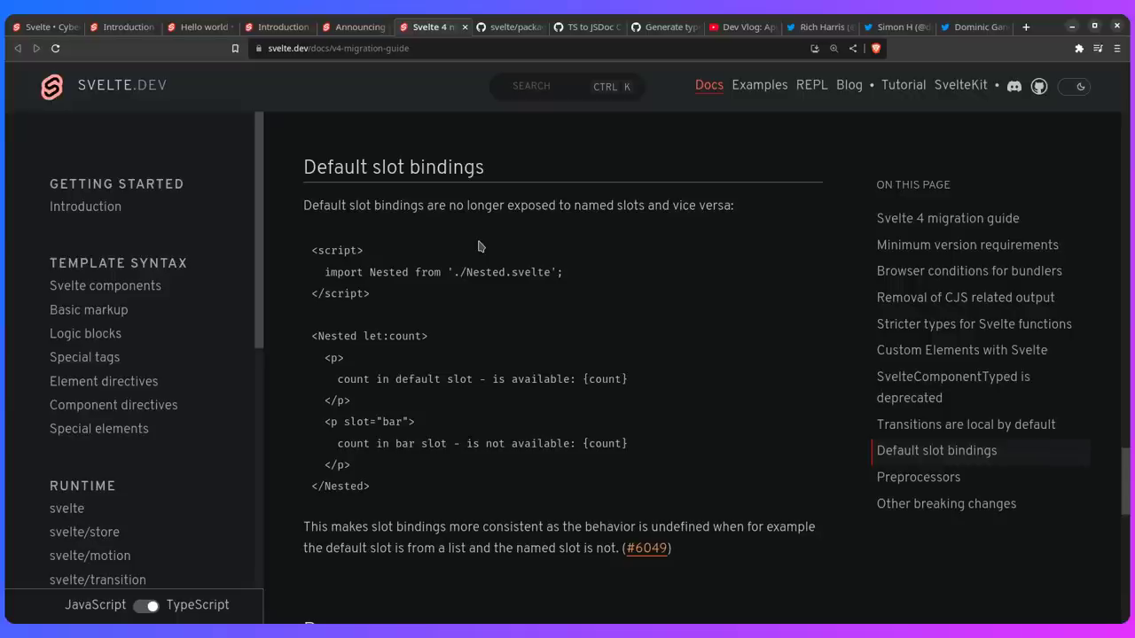
mouse_move(388, 352)
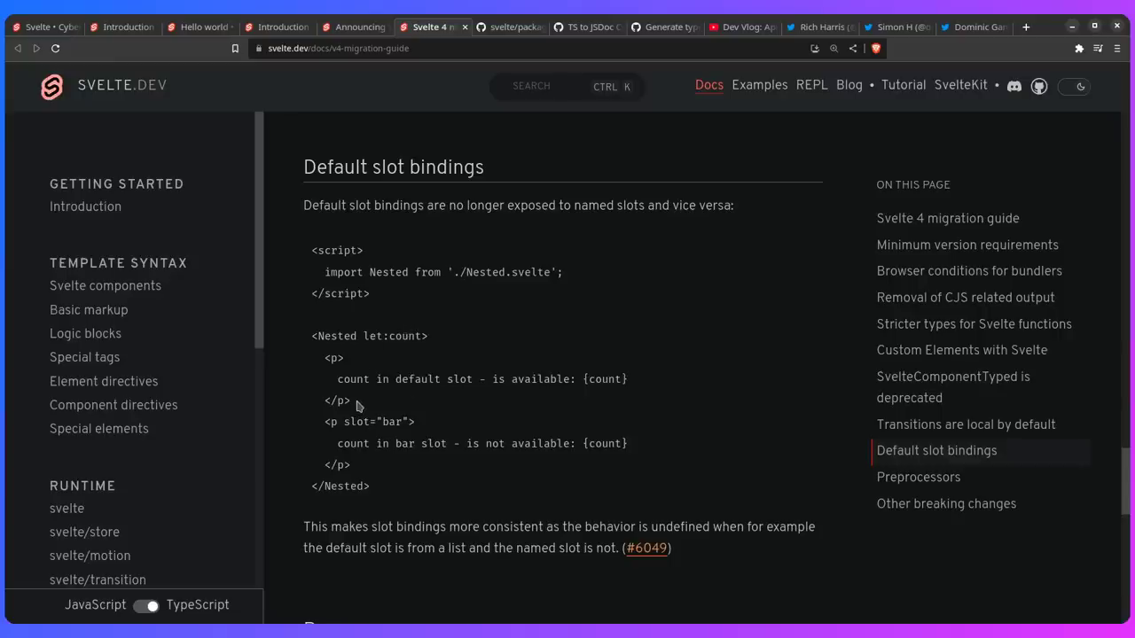
mouse_move(456, 442)
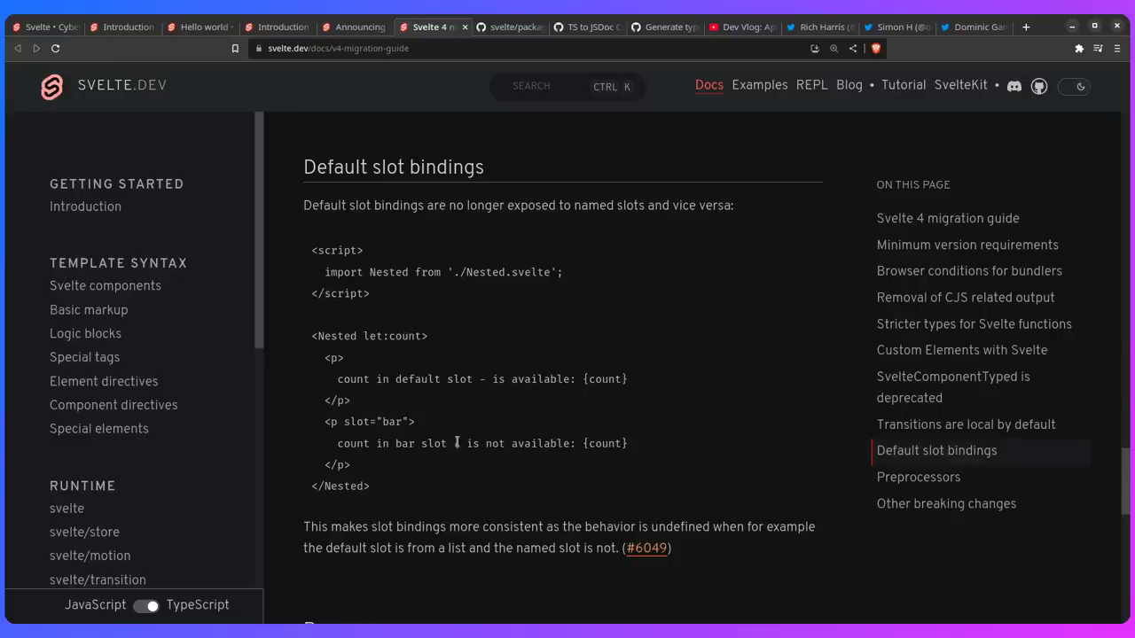
scroll("down", 3)
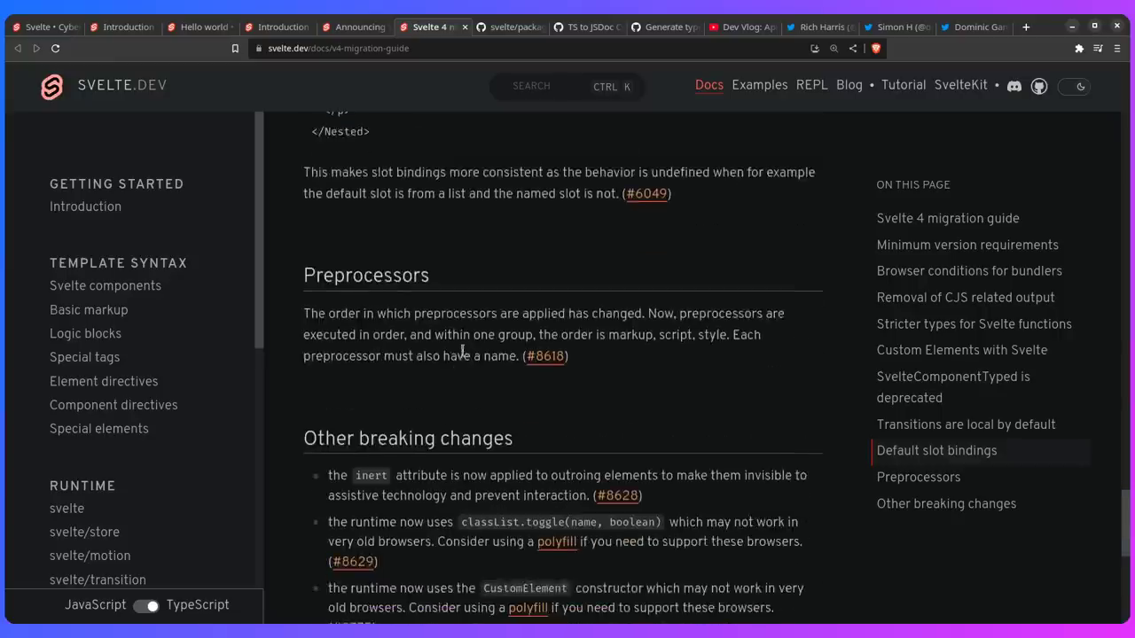
scroll("down", 3)
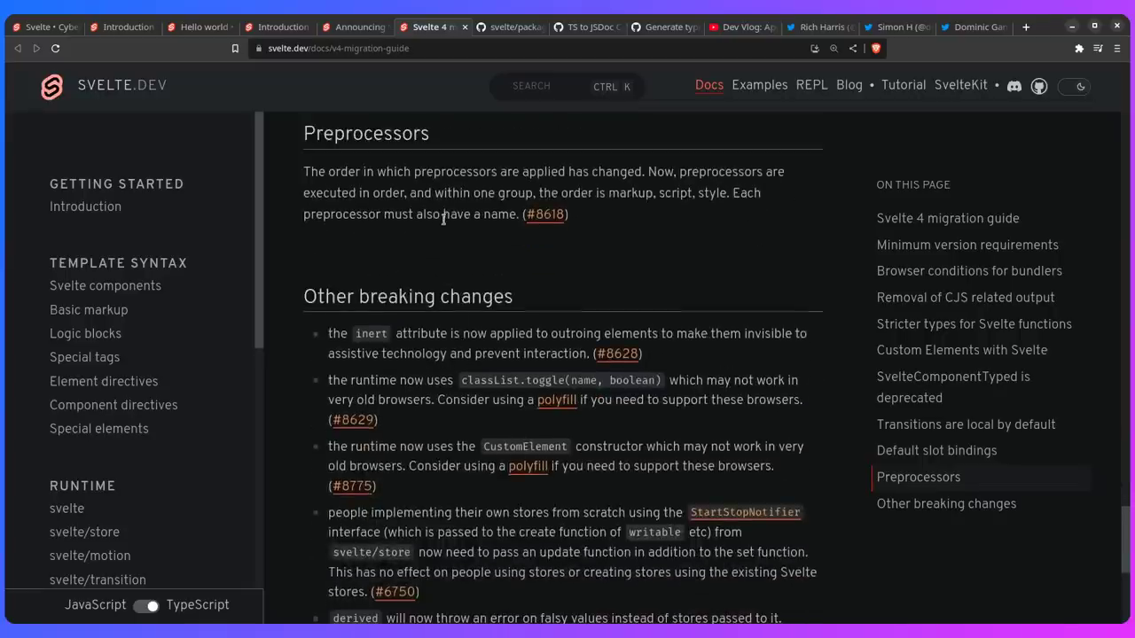
mouse_move(445, 237)
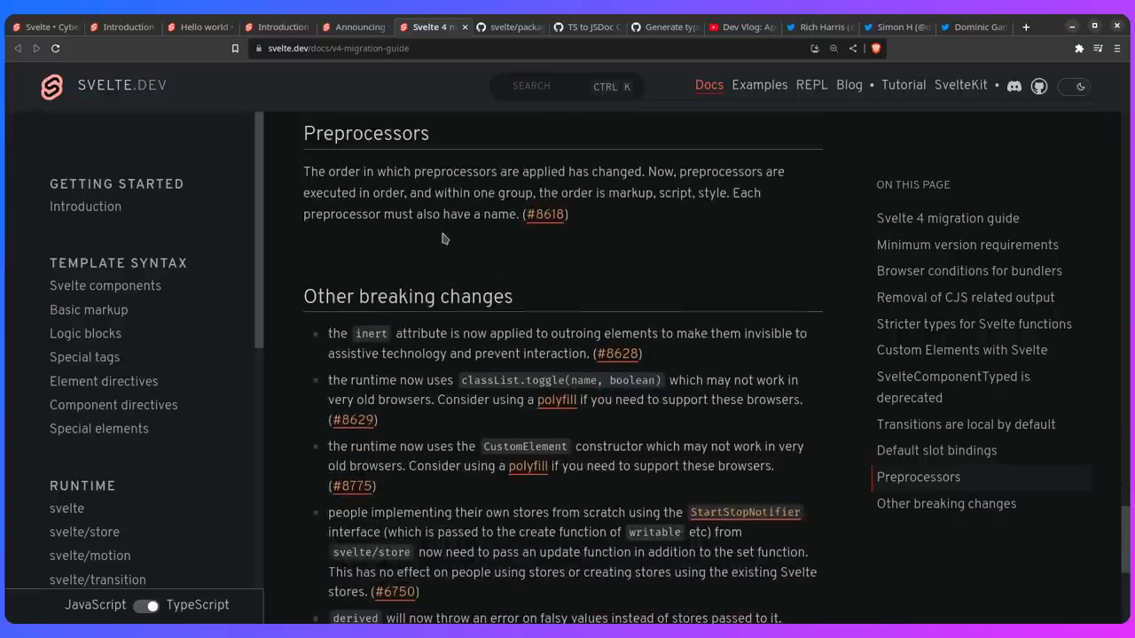
scroll("down", 3)
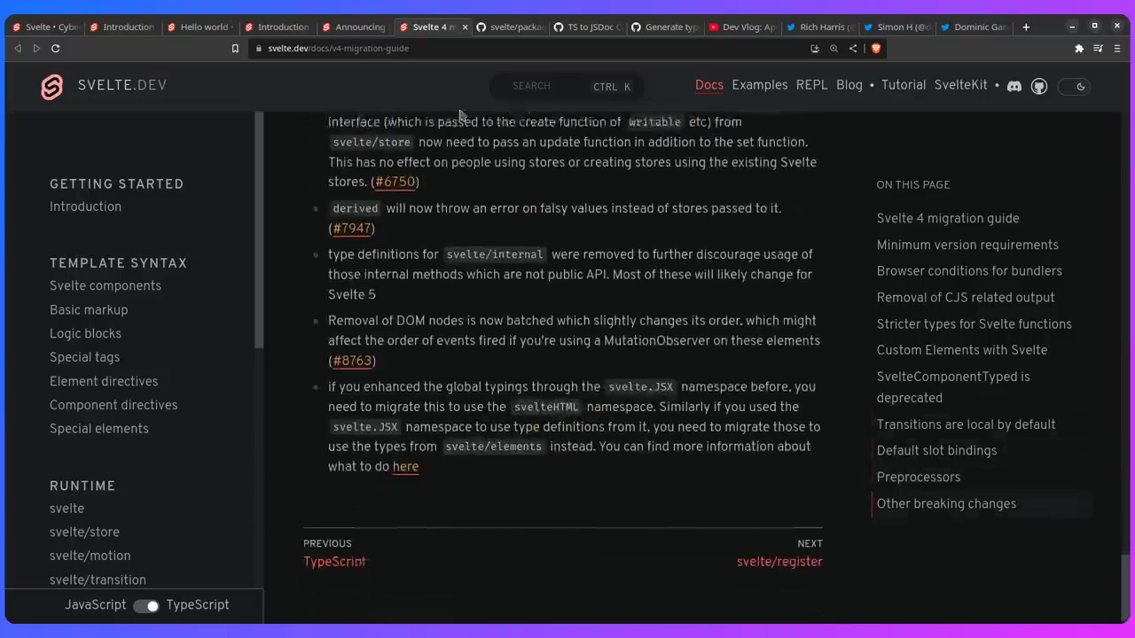
Scroll through the CHANGELOG.md 4.0.0 entries, then return to the Announcing Svelte 4 post.
left_click(508, 27)
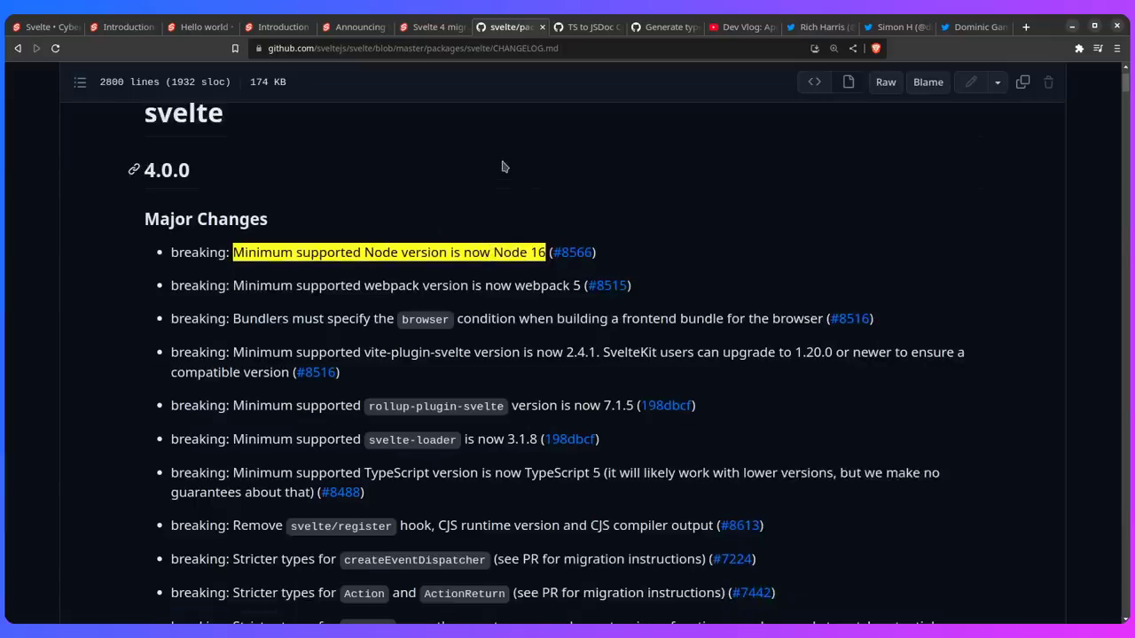
scroll("down", 3)
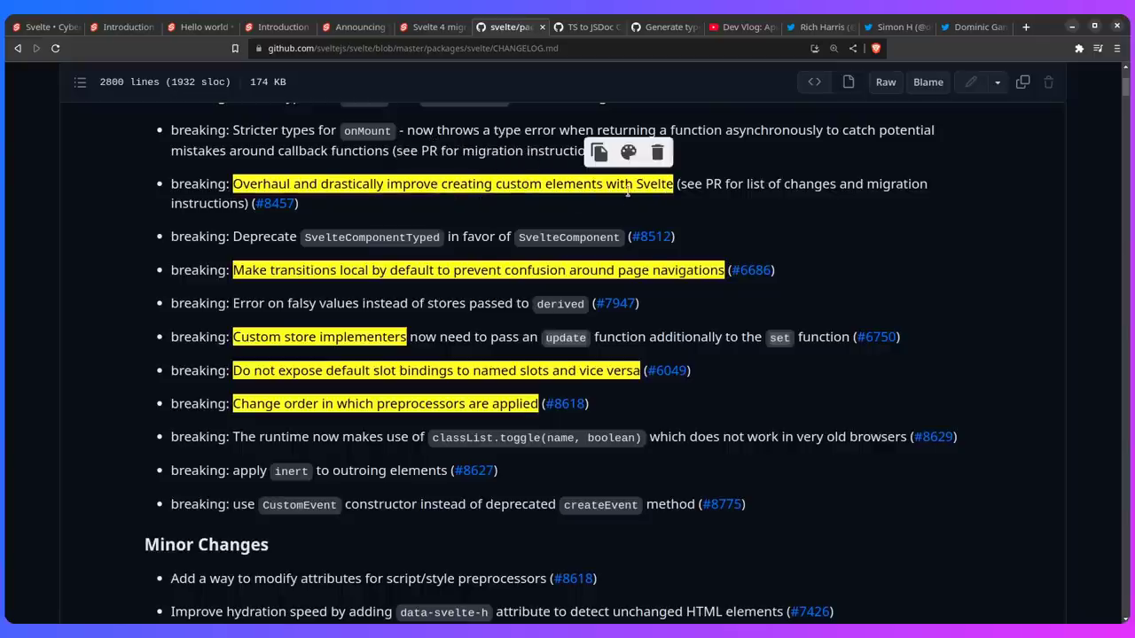
scroll("down", 3)
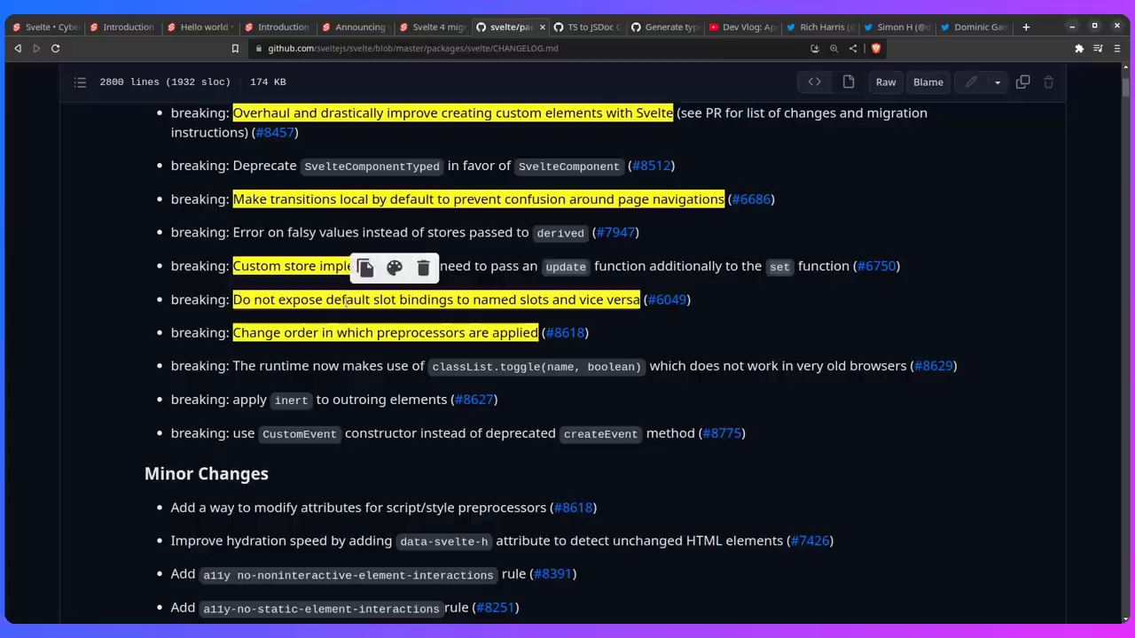
scroll("down", 3)
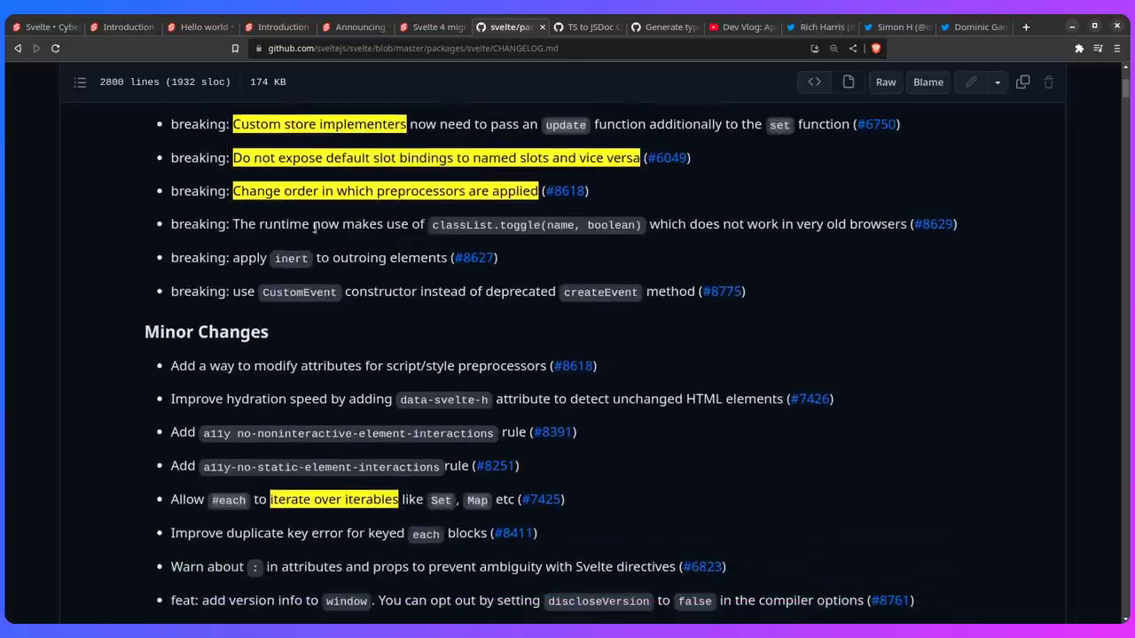
scroll("down", 3)
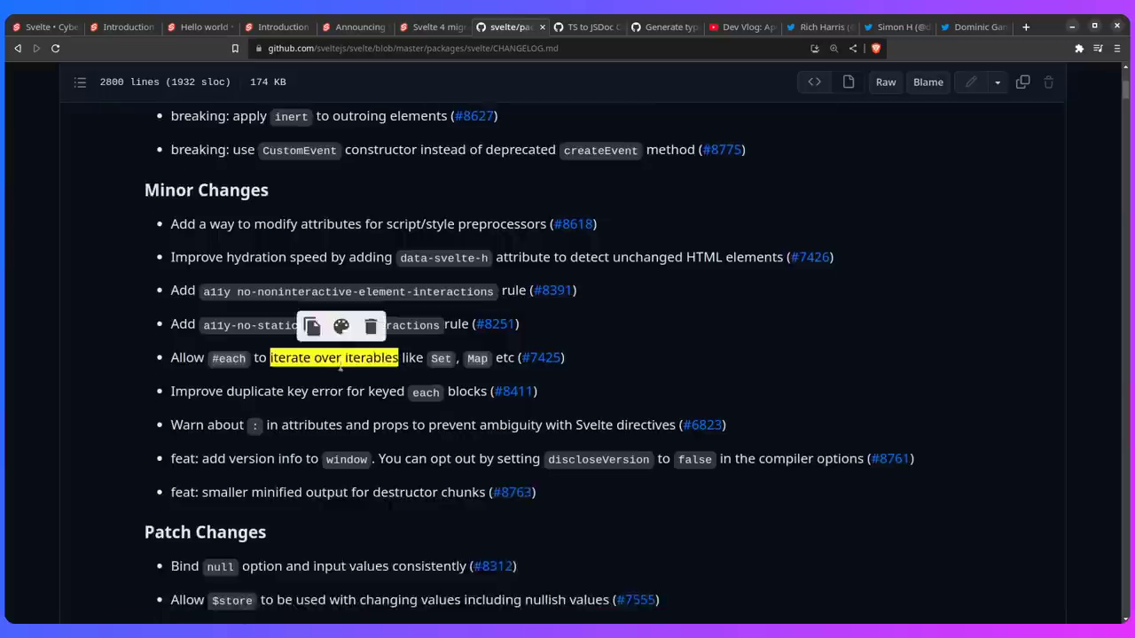
scroll("down", 3)
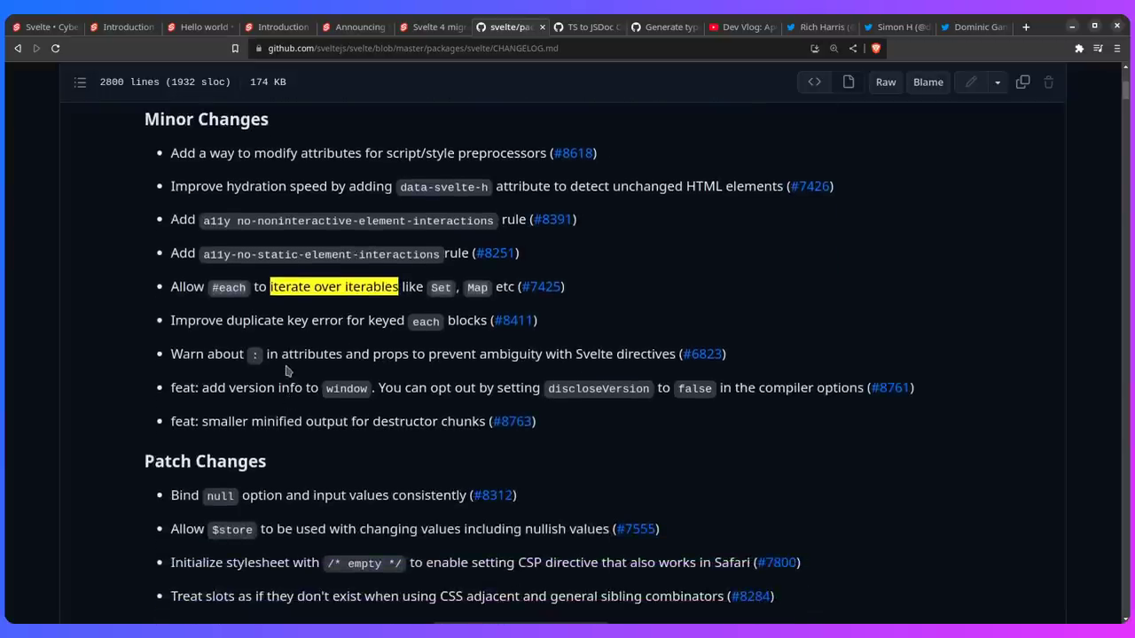
mouse_move(296, 314)
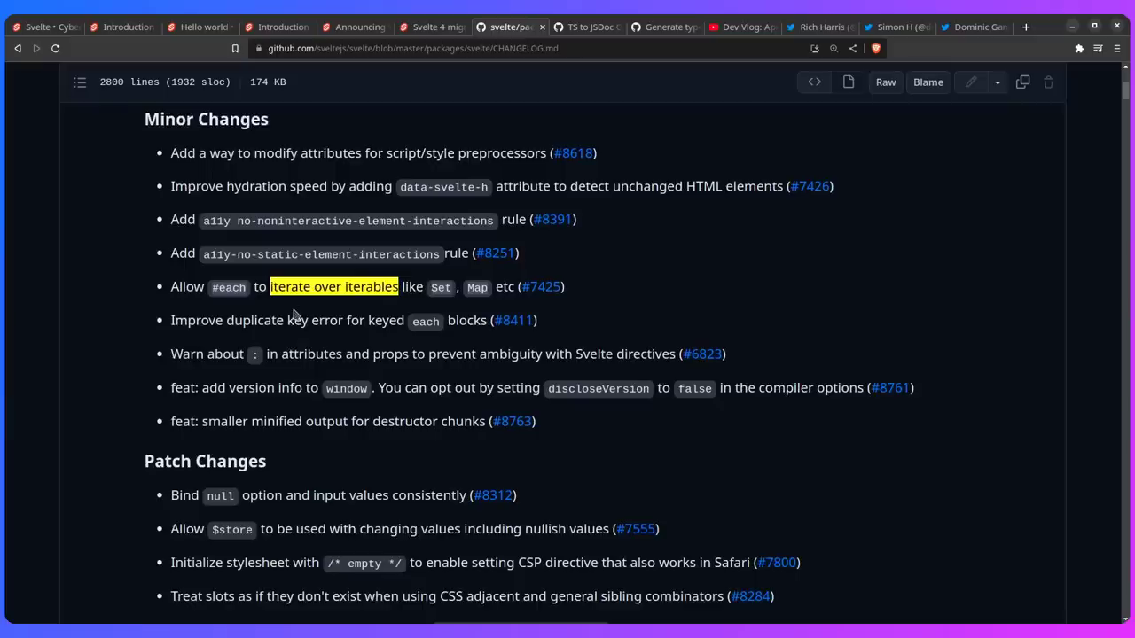
mouse_move(308, 304)
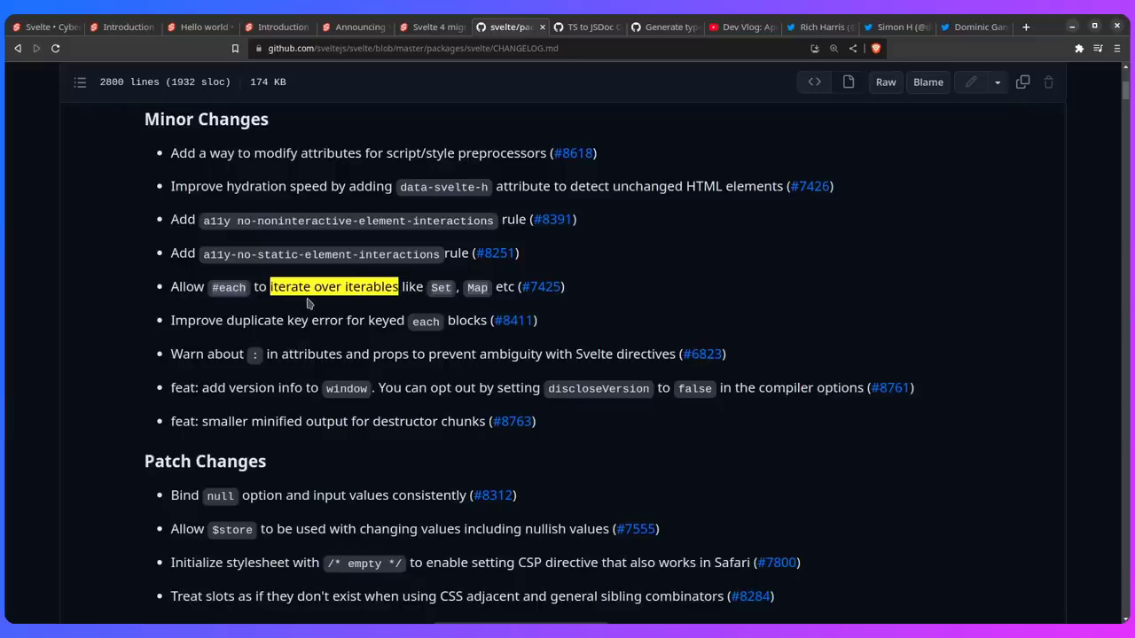
mouse_move(388, 305)
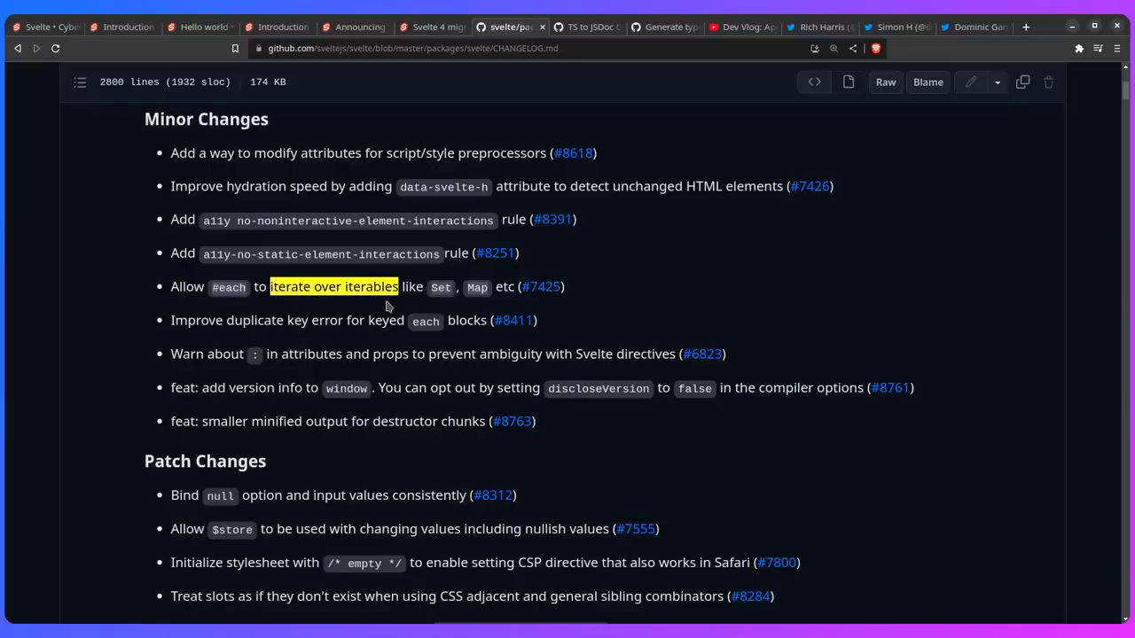
scroll("down", 3)
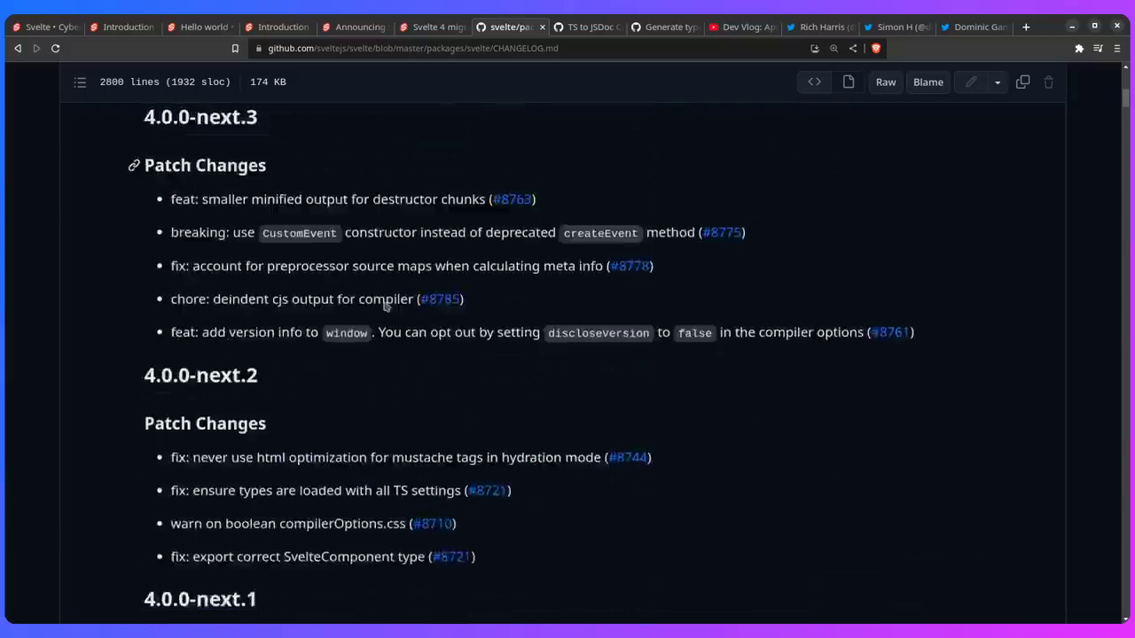
scroll("down", 3)
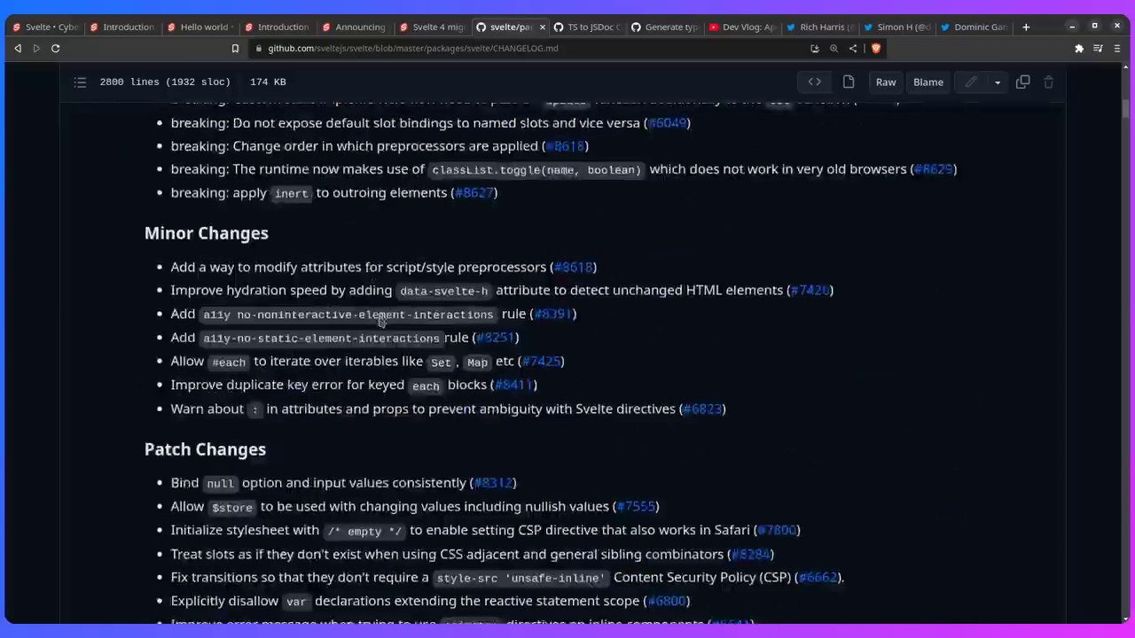
scroll("down", 3)
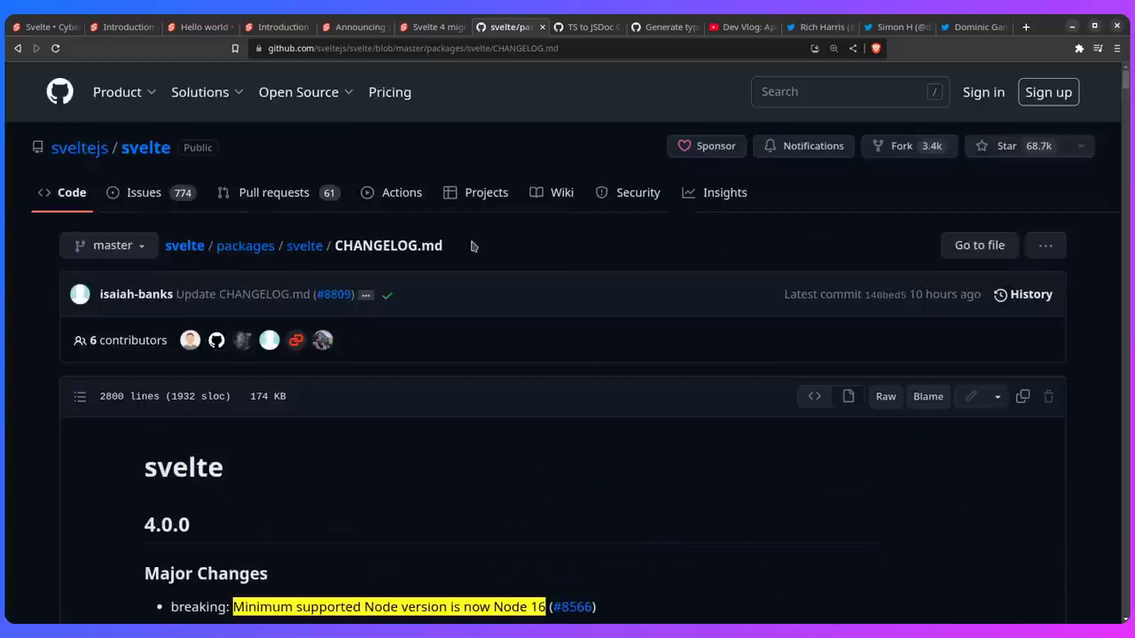
left_click(355, 27)
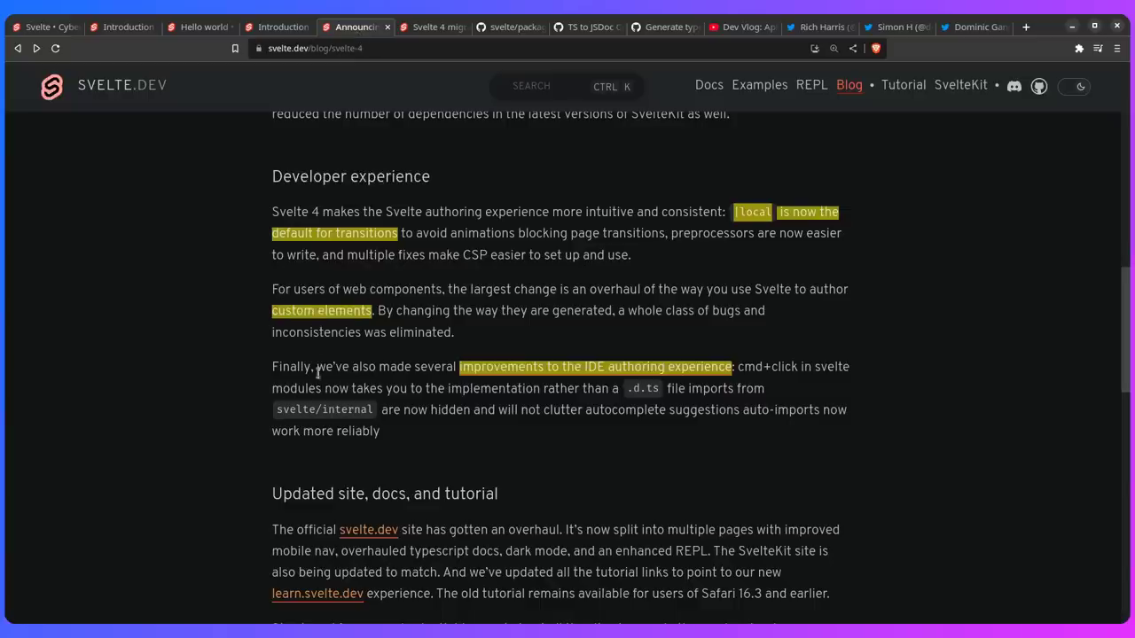
mouse_move(257, 330)
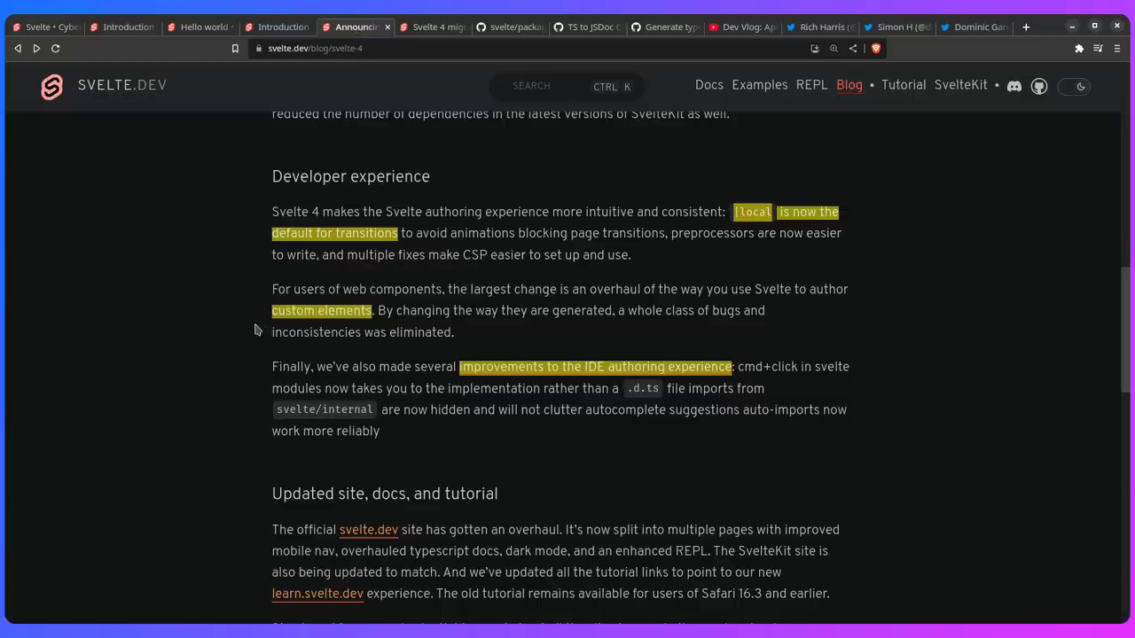
mouse_move(253, 326)
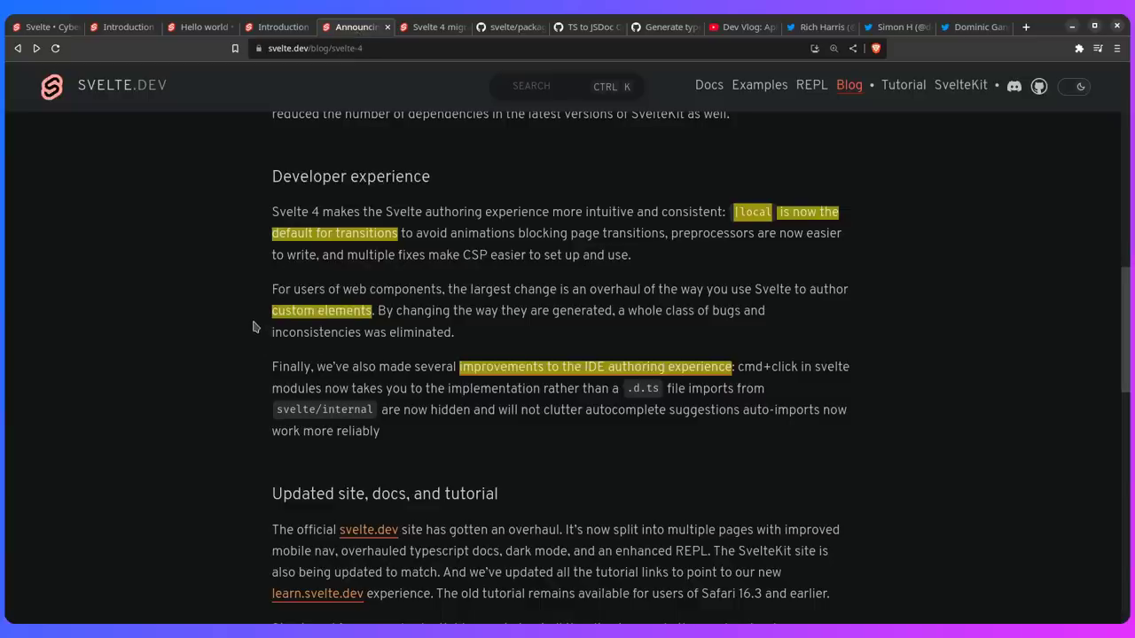
Scroll the Svelte 4 post through 'Svelte 5: the next generation' to Acknowledgements, then view Rich Harris's Twitter.
scroll("down", 3)
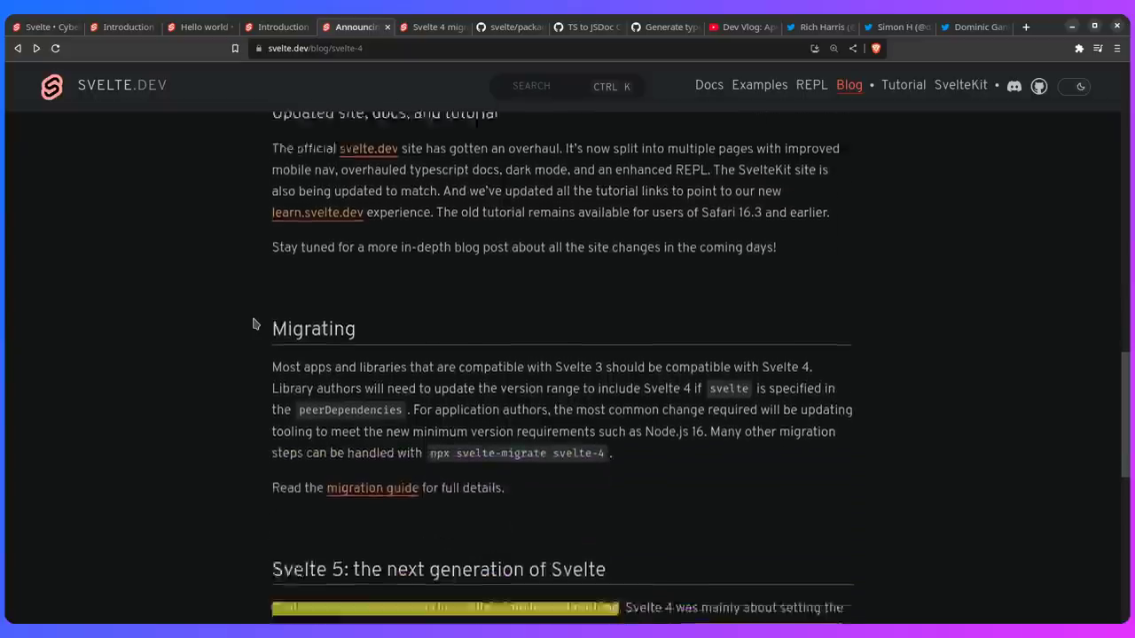
scroll("down", 3)
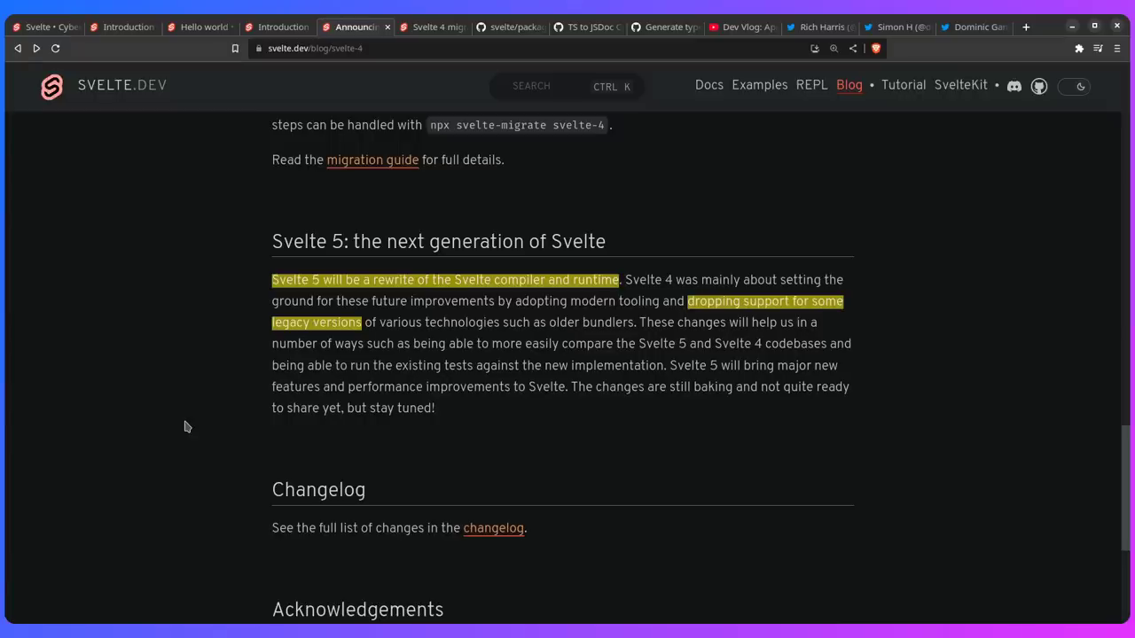
scroll("down", 3)
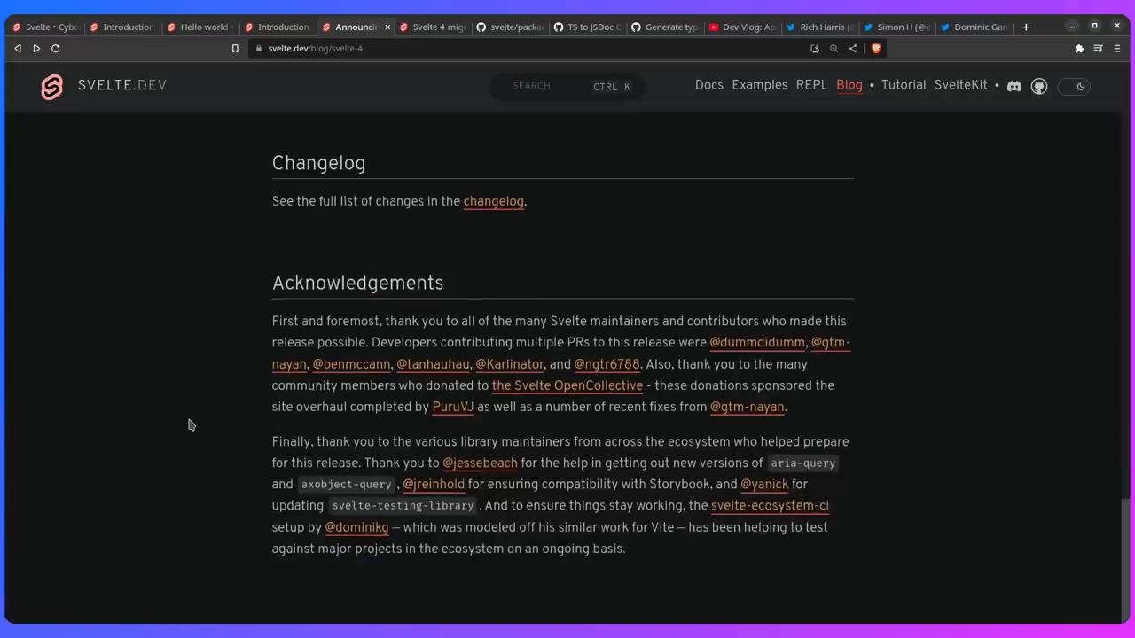
mouse_move(230, 396)
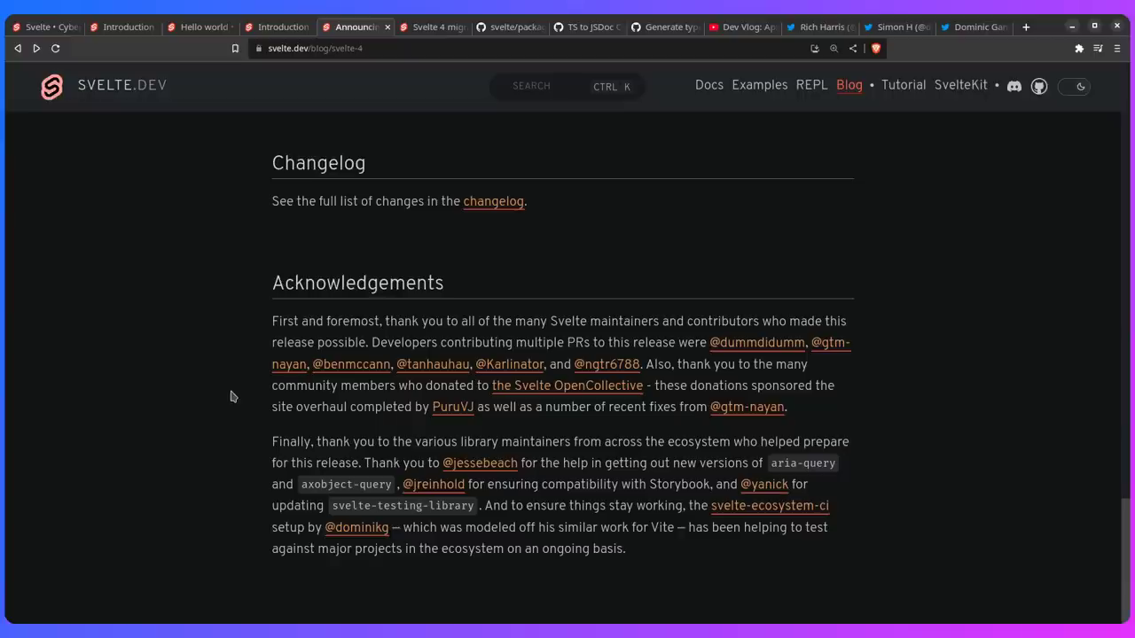
mouse_move(761, 96)
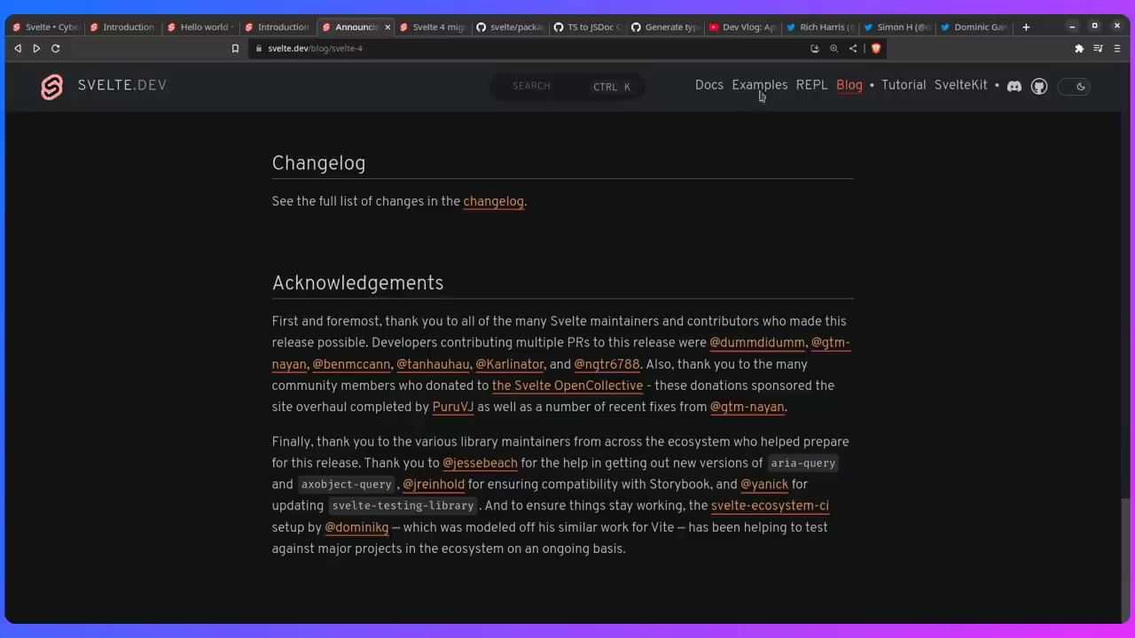
left_click(816, 27)
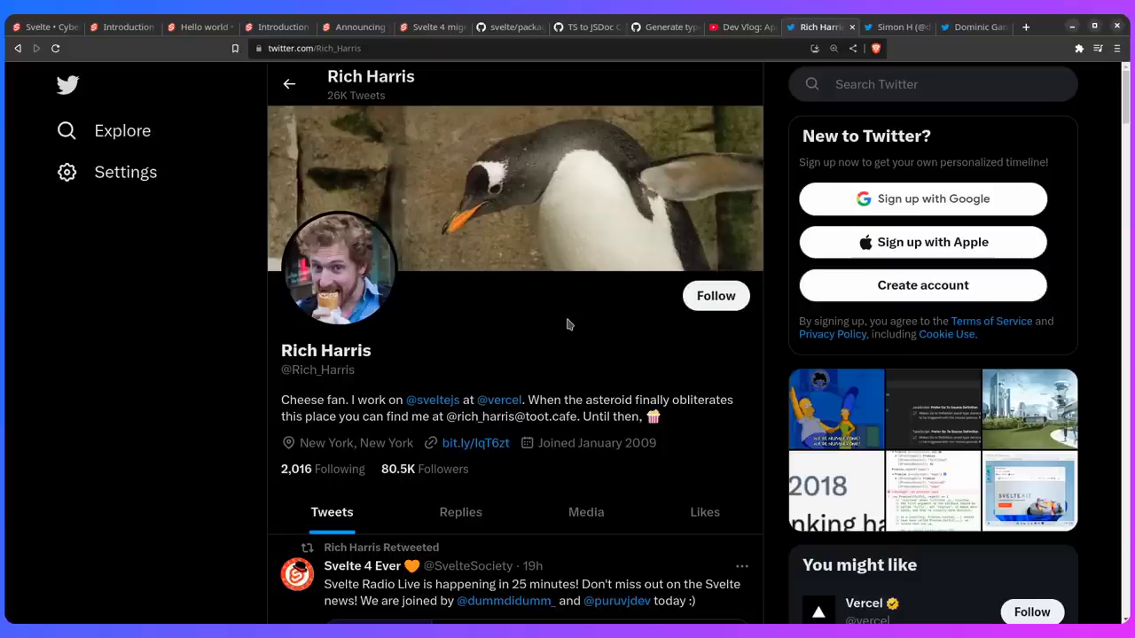
View Simon H's Twitter profile, then Dominic Gannaway's.
left_click(886, 27)
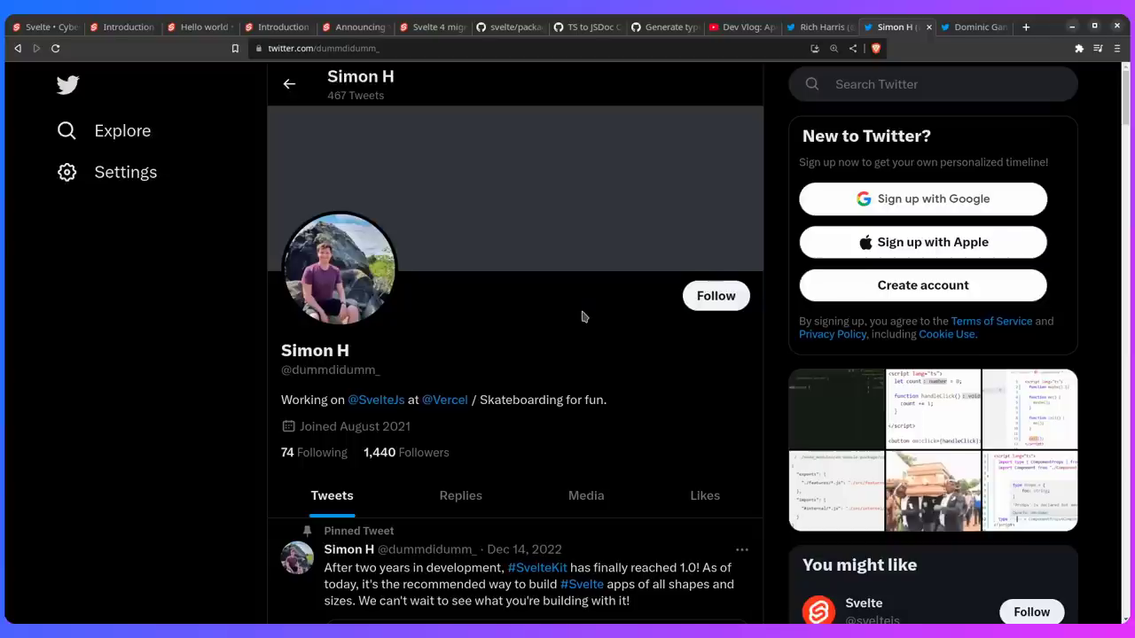
mouse_move(670, 277)
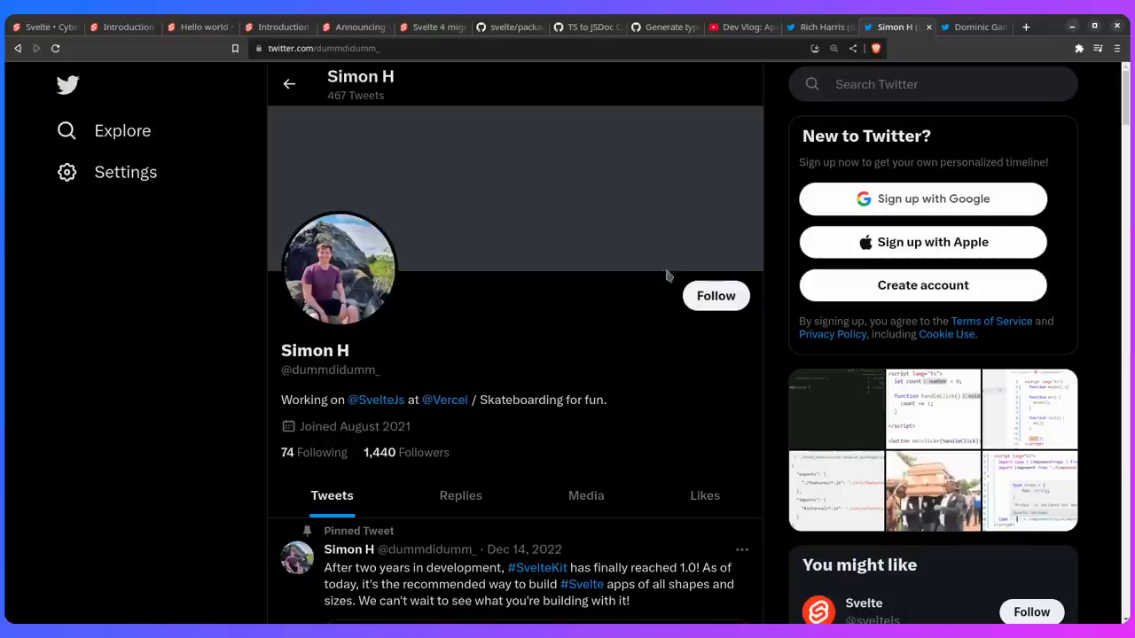
left_click(974, 26)
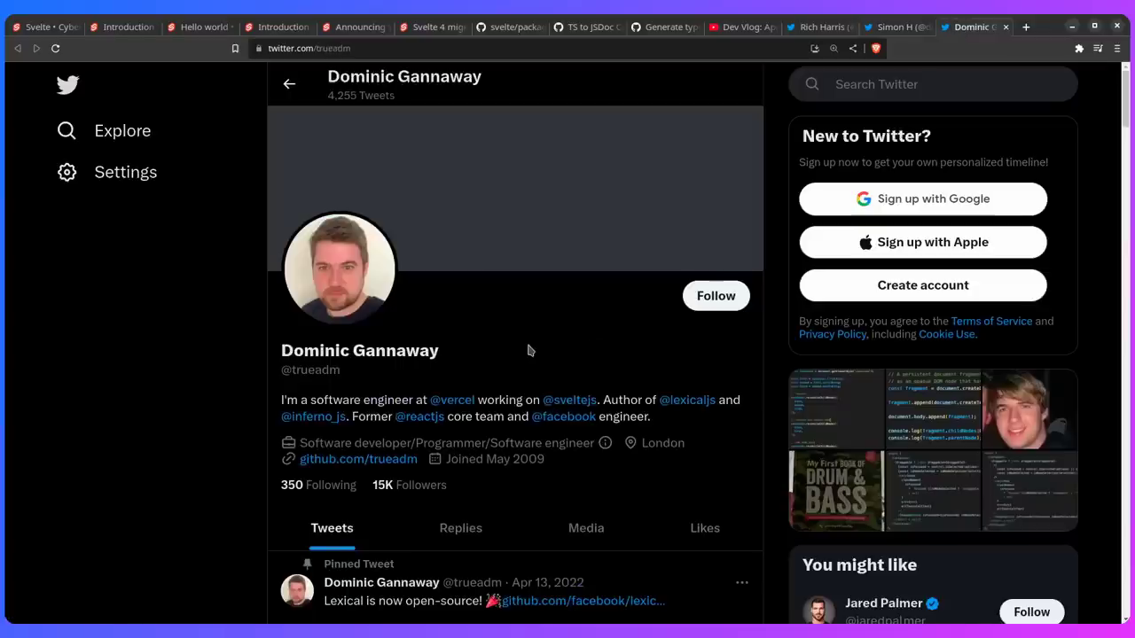
mouse_move(584, 277)
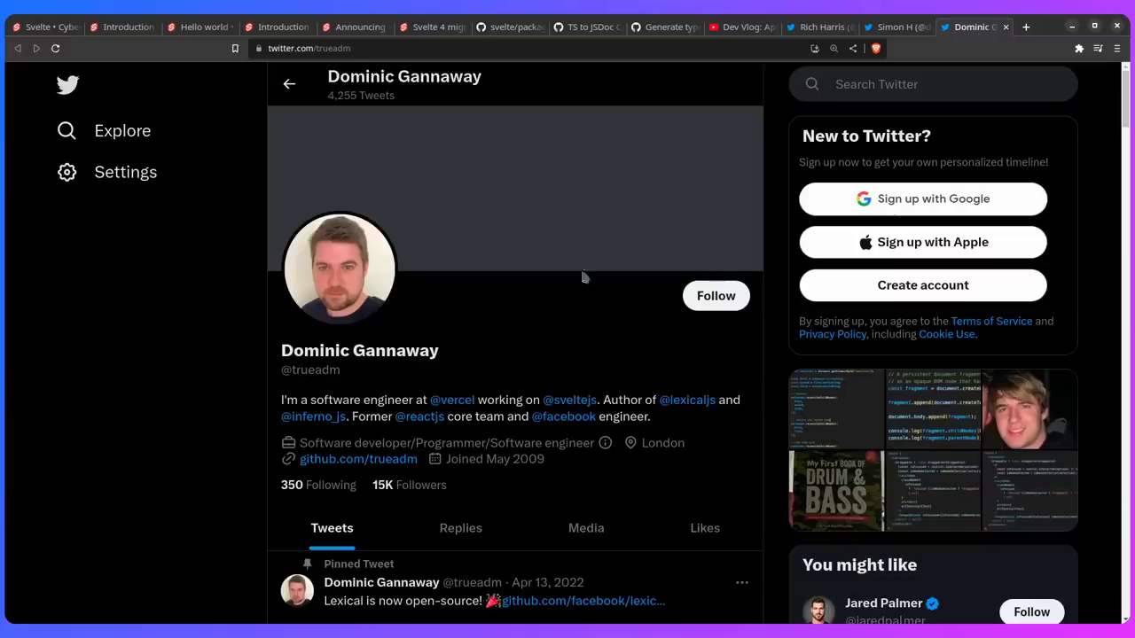
Play the Dev Vlog clip on Dominic Gannaway joining the core team, then view the svelte.dev homepage.
left_click(742, 27)
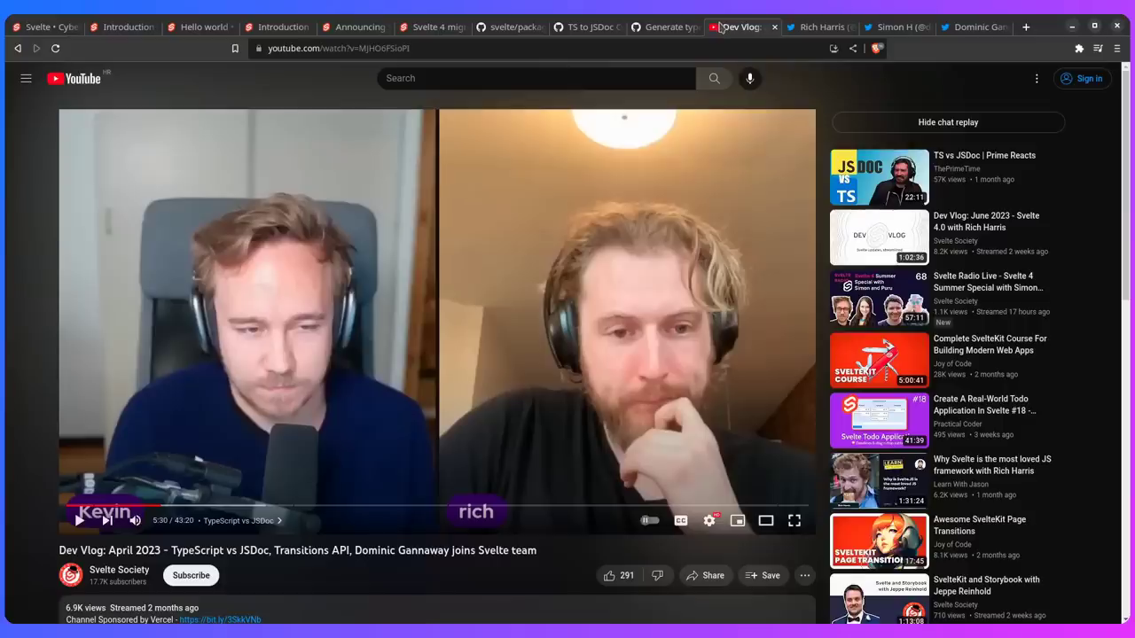
left_click(794, 520)
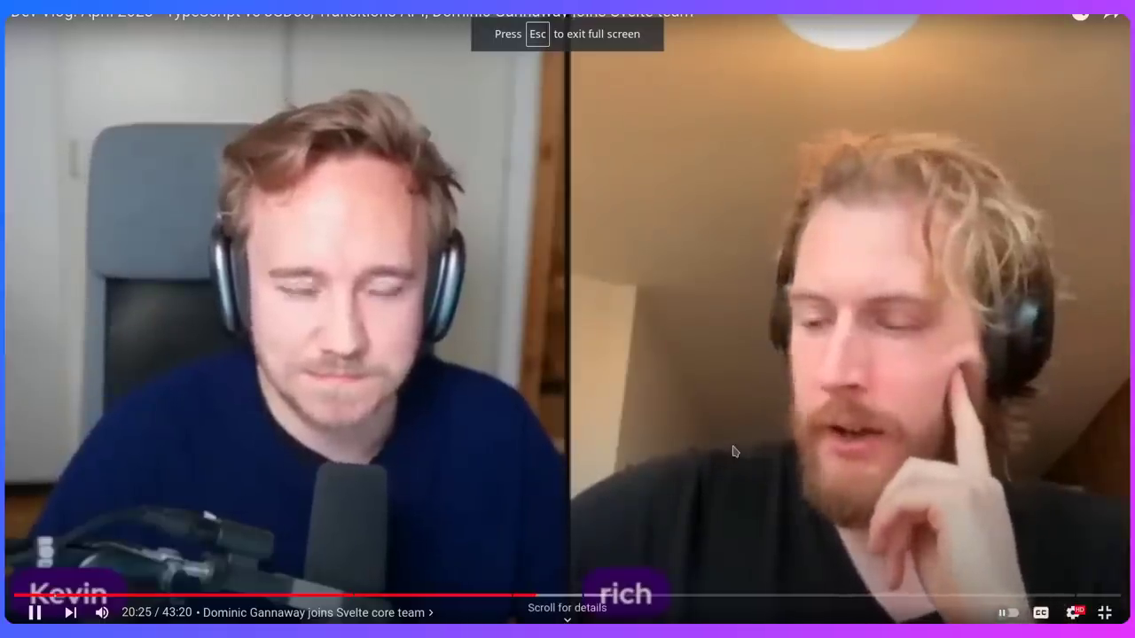
key("Escape")
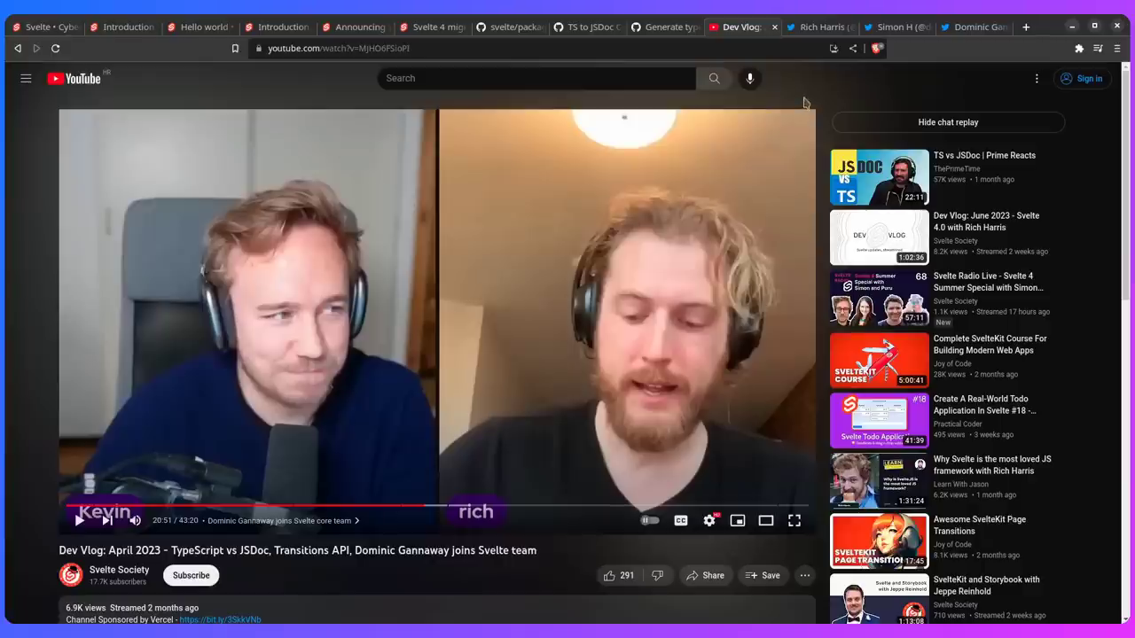
mouse_move(106, 67)
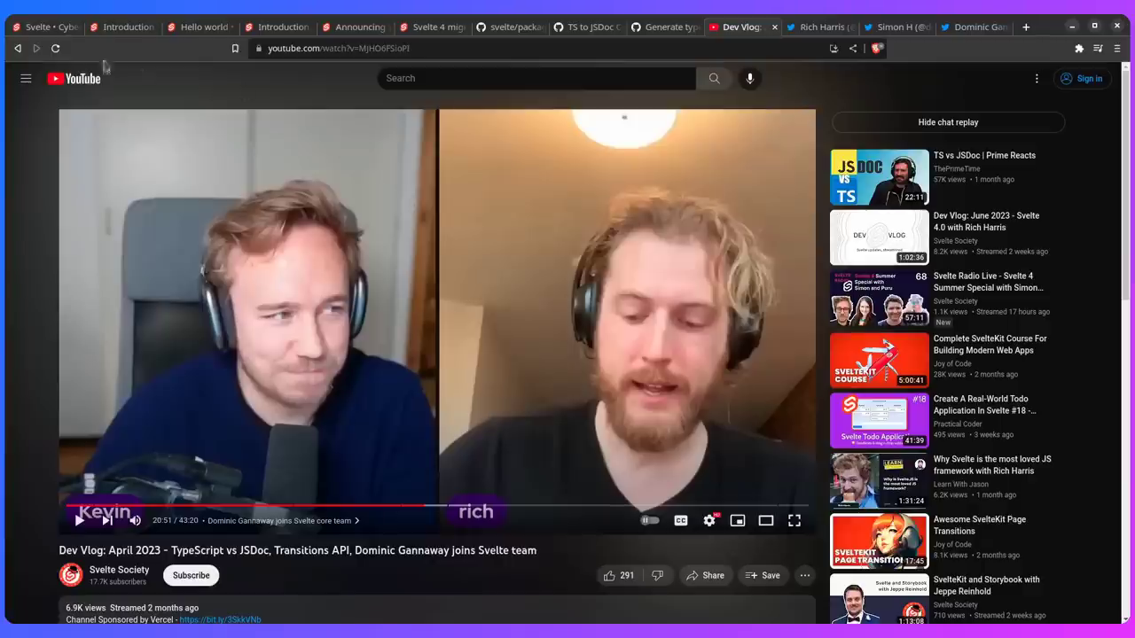
left_click(40, 26)
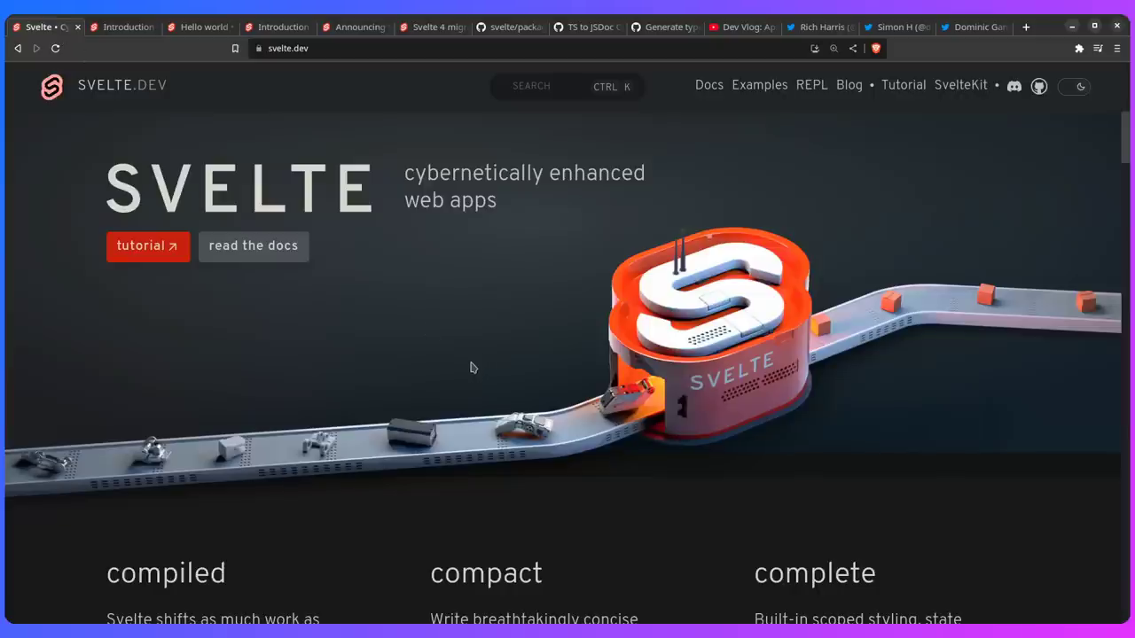